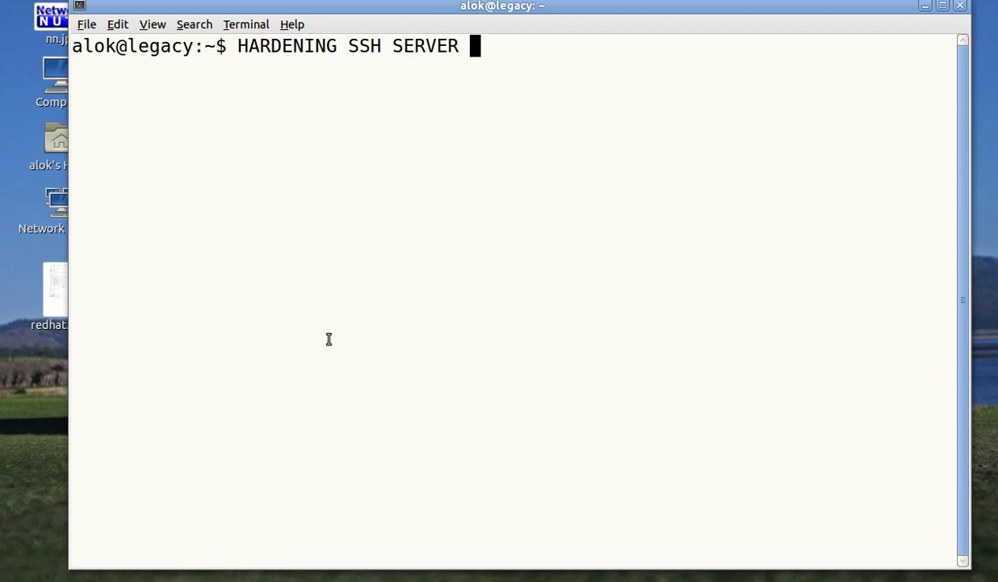
pyautogui.moveTo(359, 92)
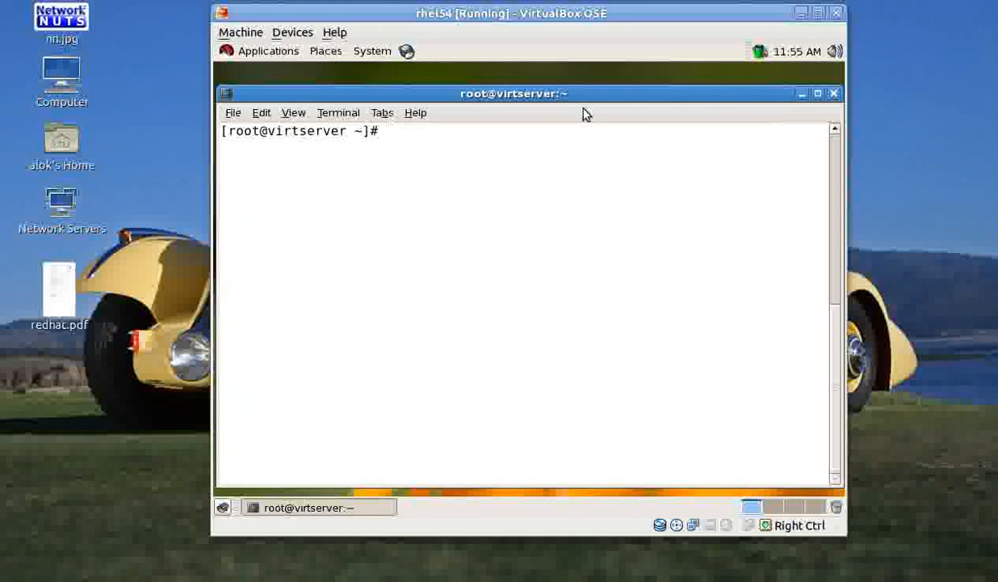
# Run ifconfig in the rhel54 VM's root shell to look up its network interface.
pyautogui.write('ifc')
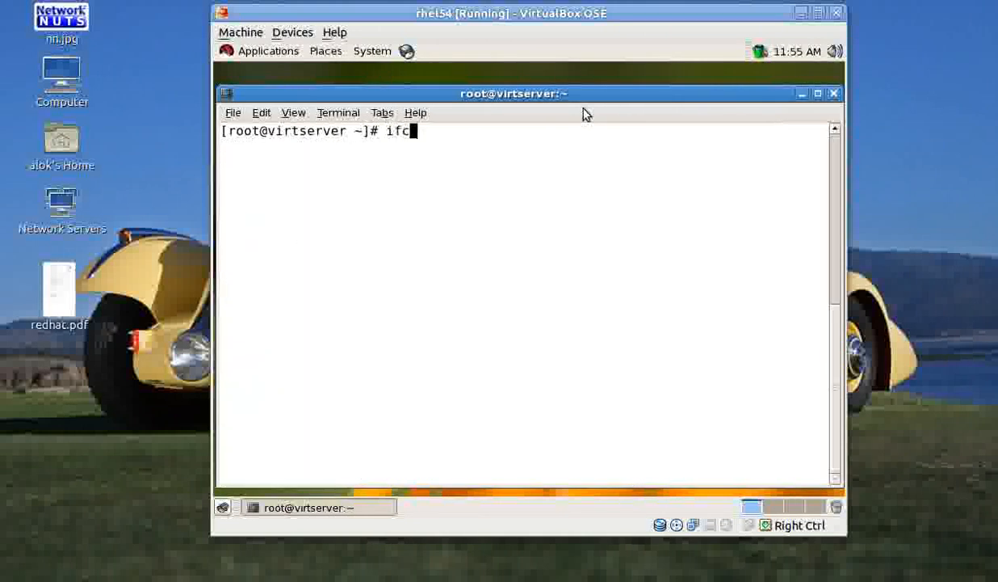
pyautogui.press('Return')
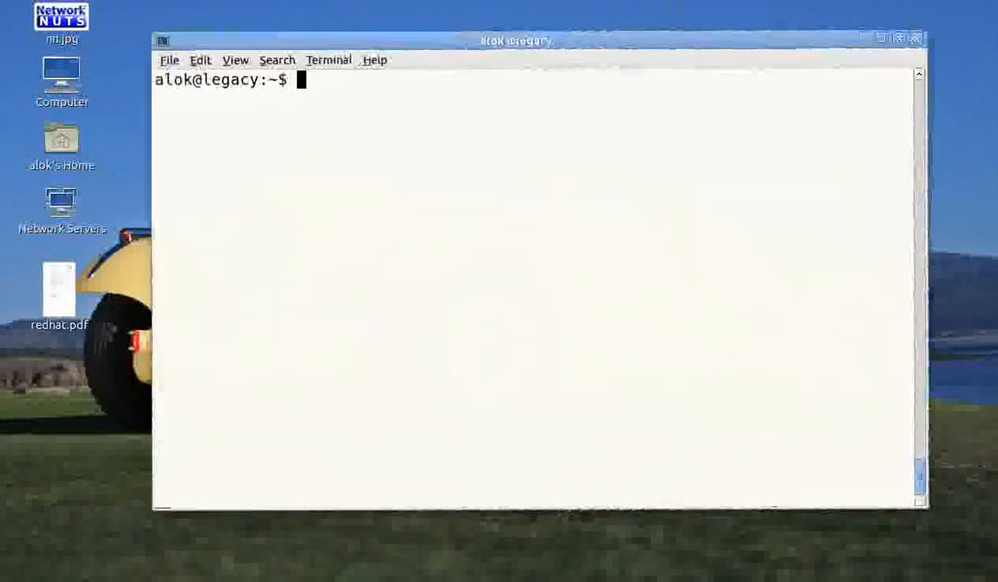
pyautogui.write('ssh')
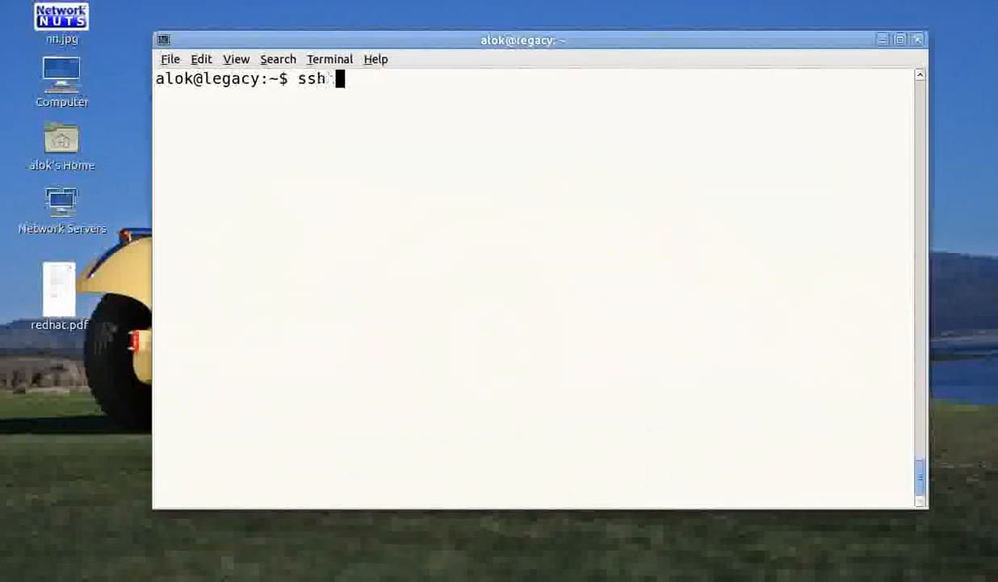
pyautogui.write('-Y root@')
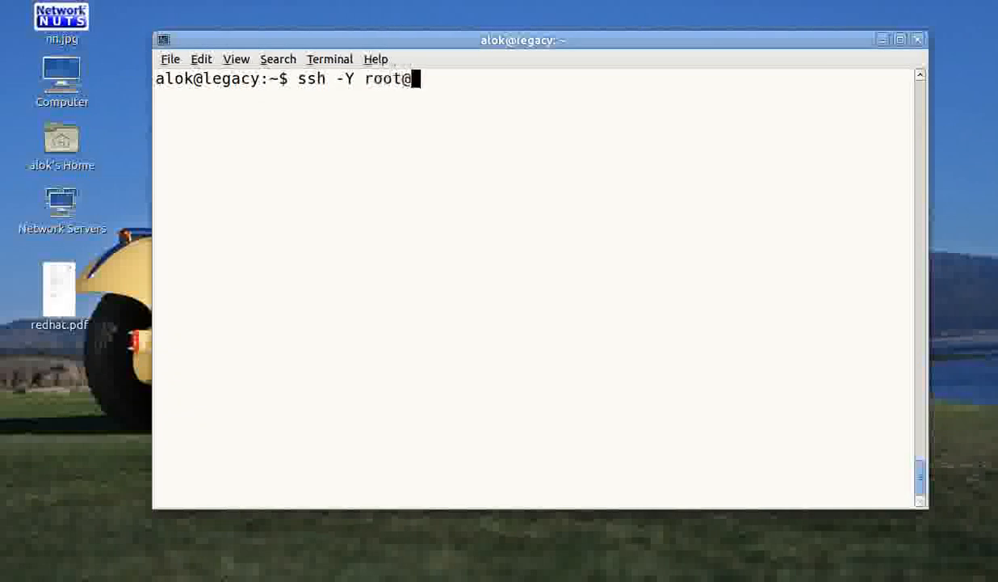
pyautogui.write('172.24.0.253')
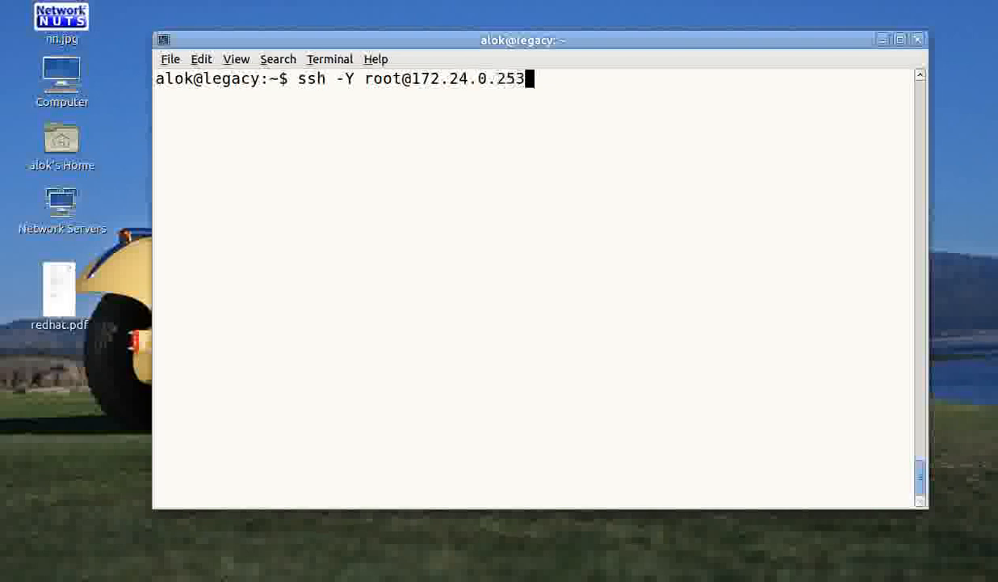
pyautogui.press('Return')
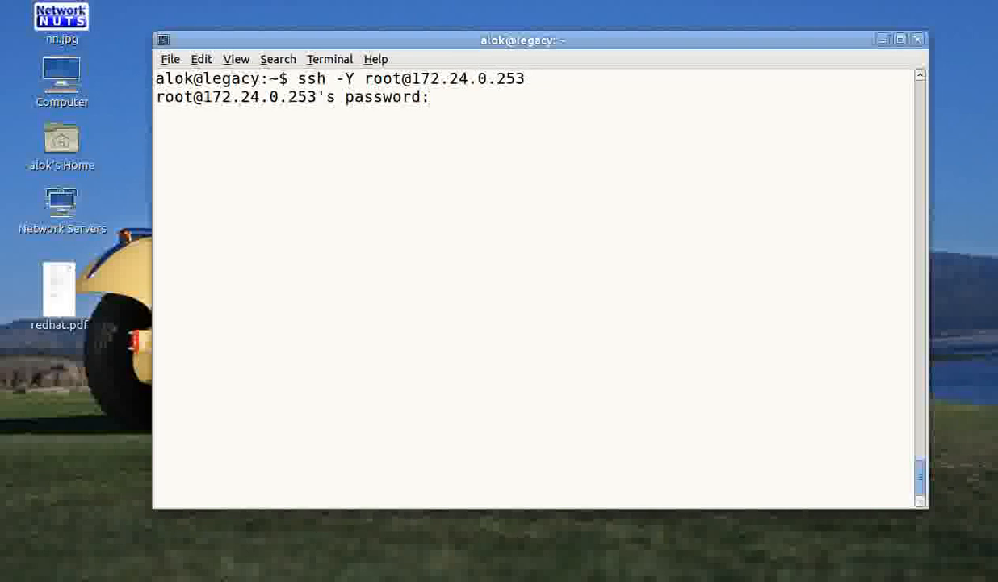
pyautogui.press('Return')
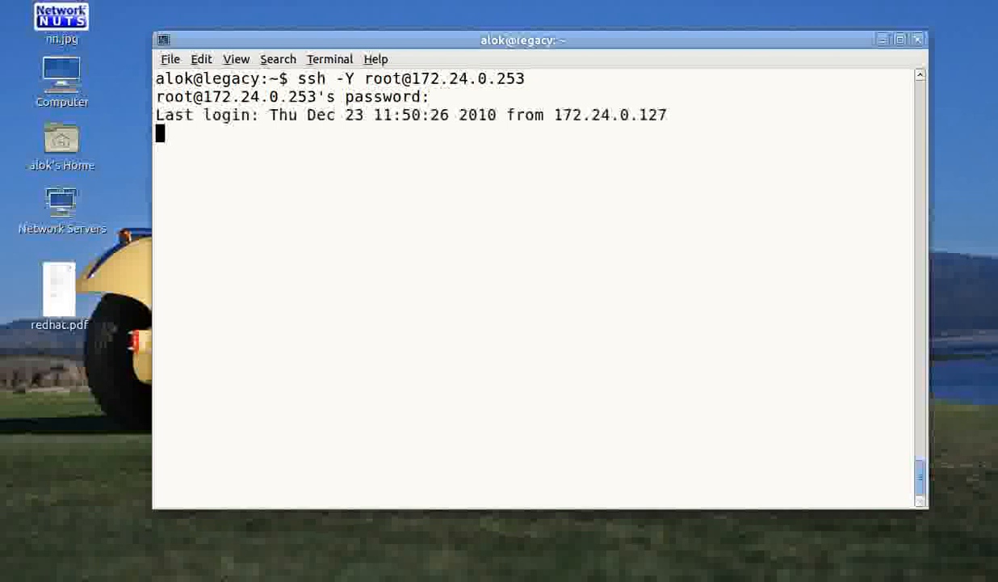
pyautogui.press('Return')
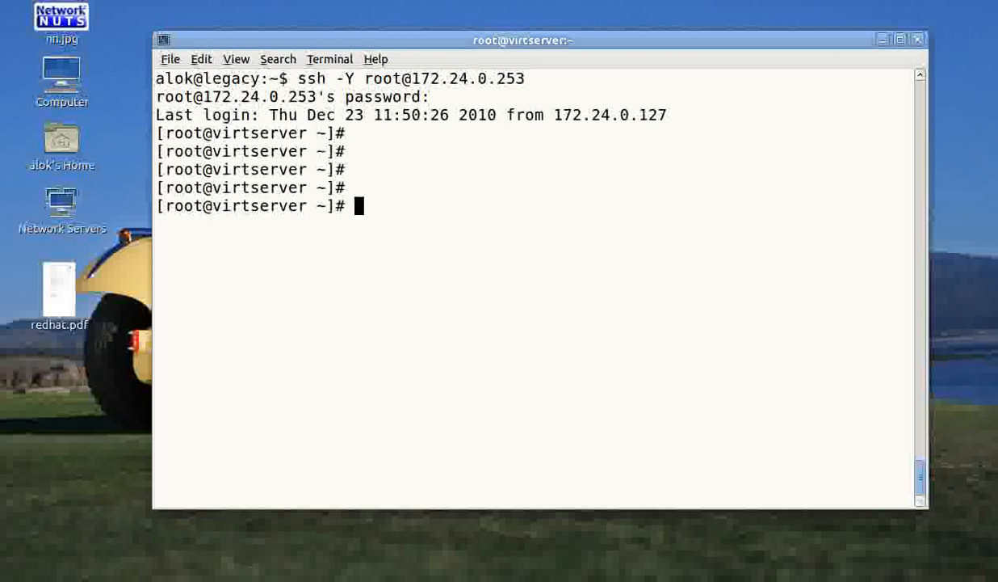
pyautogui.moveTo(195, 249)
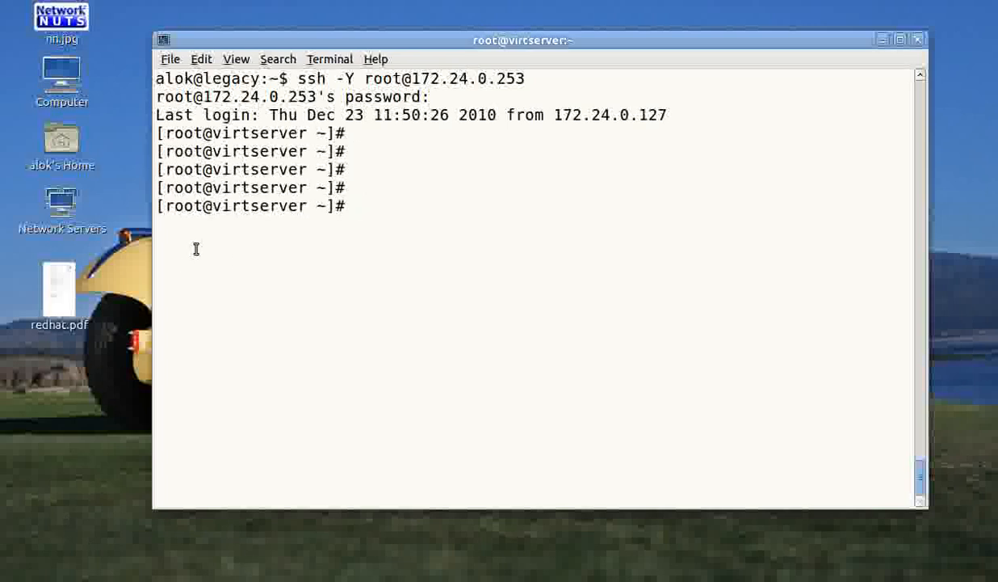
pyautogui.doubleClick(259, 205)
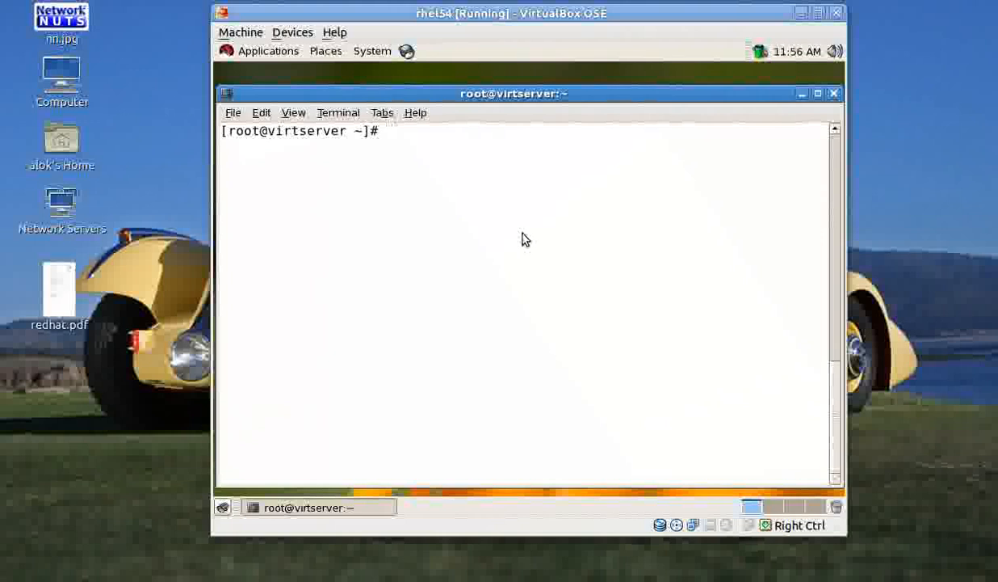
# Edit /etc/ssh/sshd_config with vim on the VM.
pyautogui.write('vim')
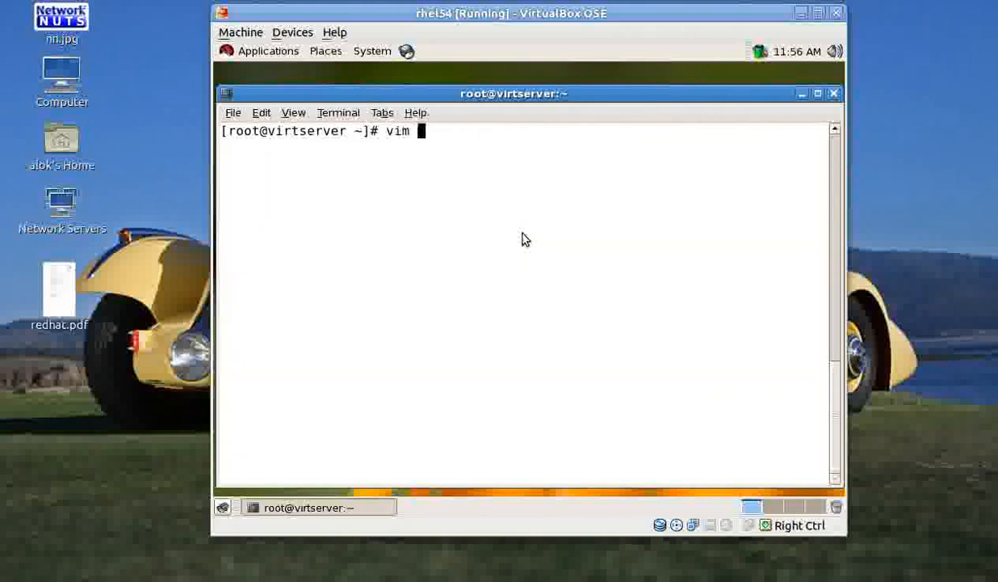
pyautogui.write('/etc/ssh/sshd_config')
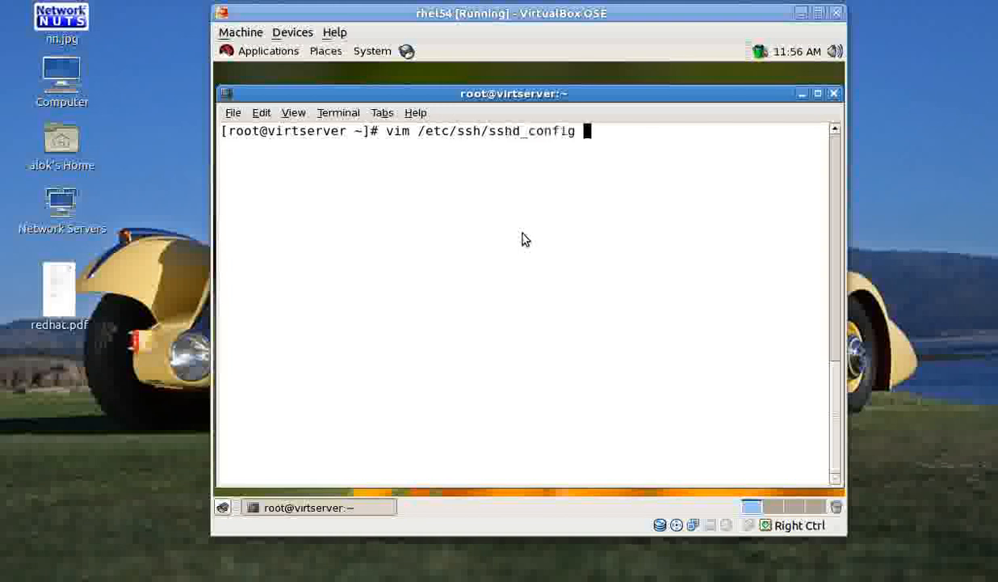
pyautogui.press('Return')
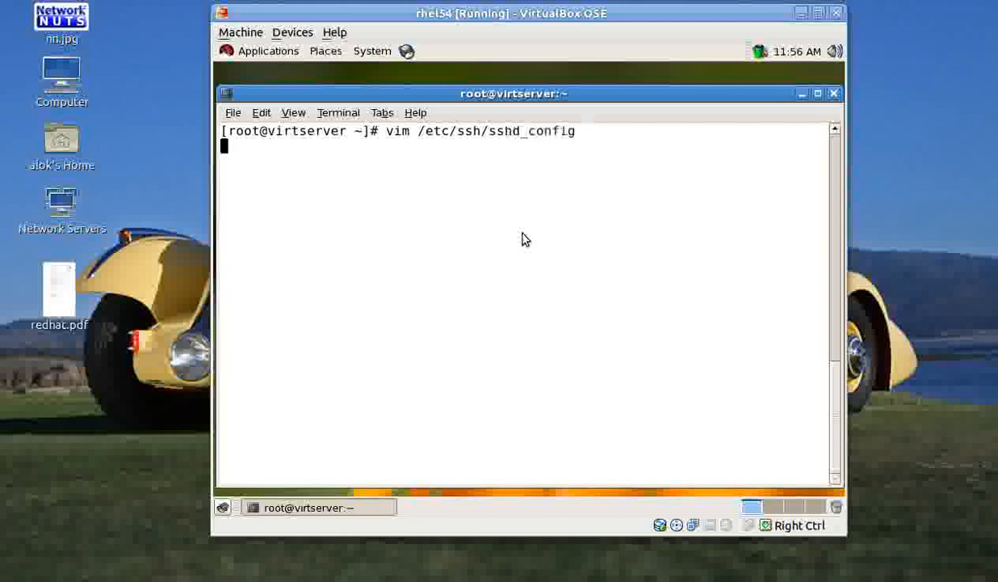
pyautogui.press('Return')
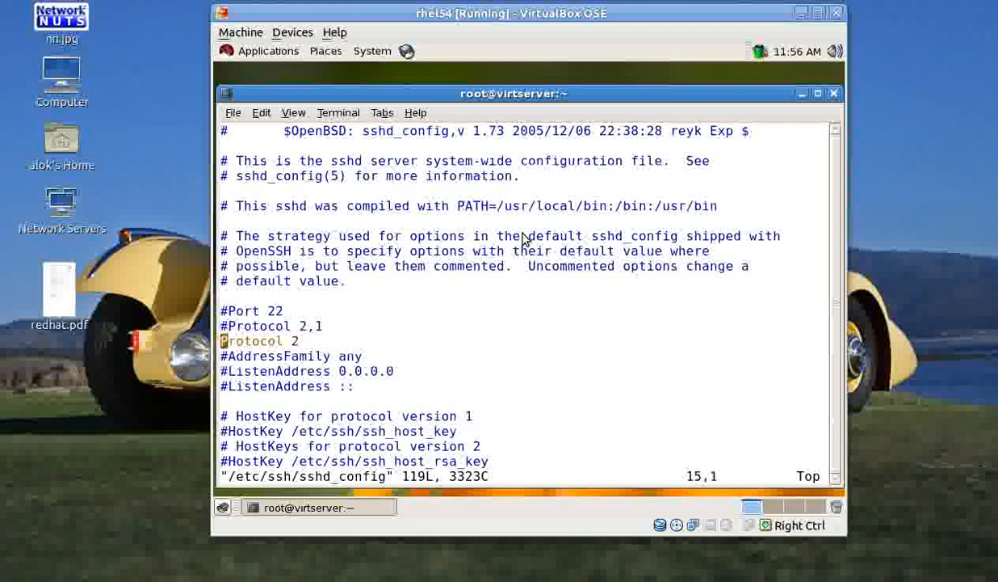
# Uncomment the Port line as Port 2222 and keep Protocol 2.
pyautogui.press('Down')
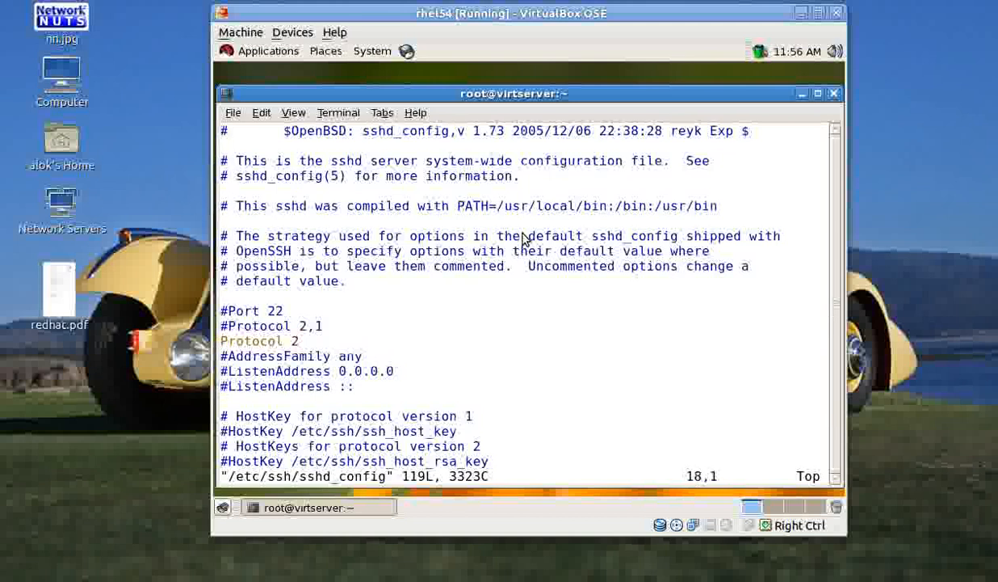
pyautogui.press('Up')
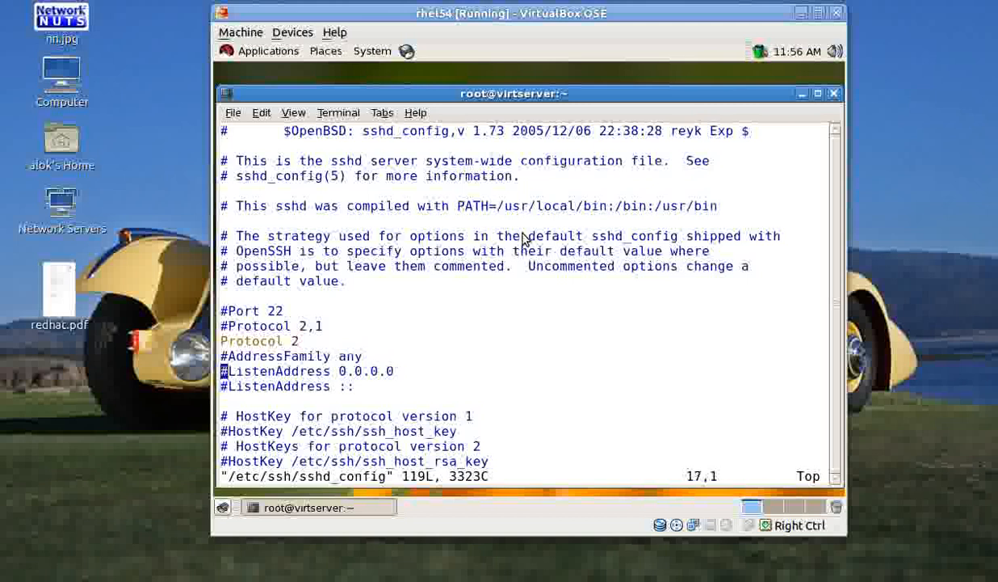
pyautogui.press('up')
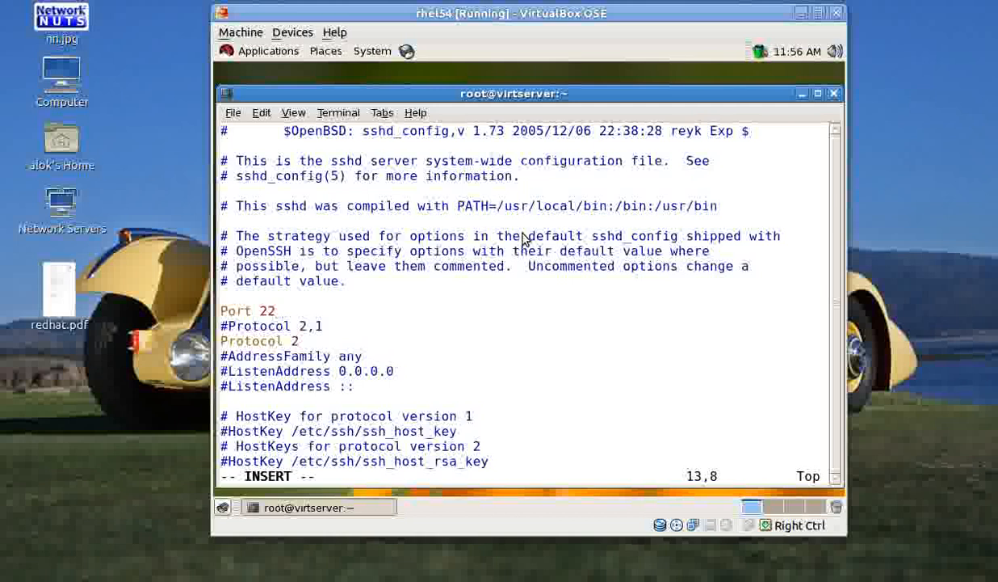
pyautogui.write('22')
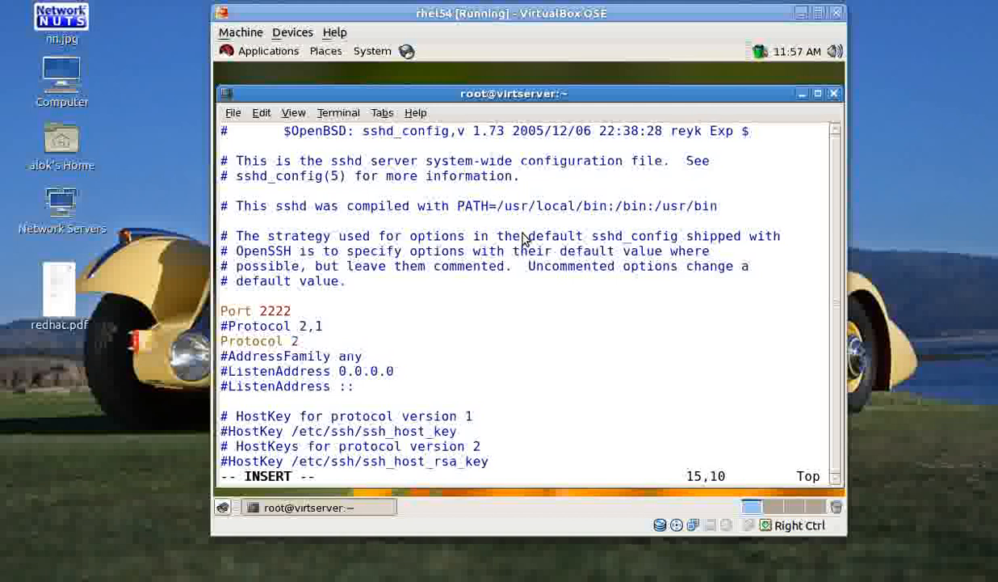
pyautogui.press('Left')
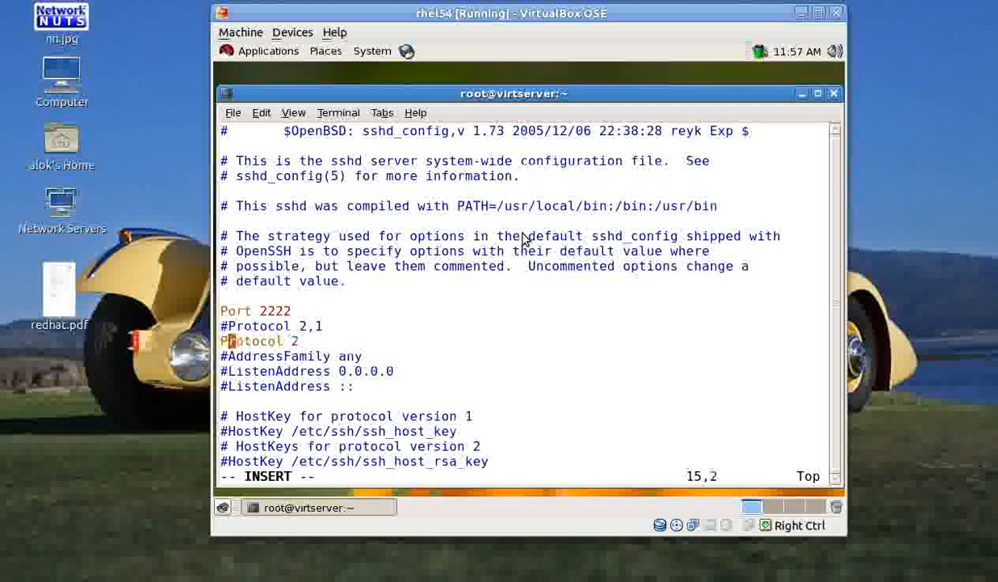
pyautogui.write('Protocol 2')
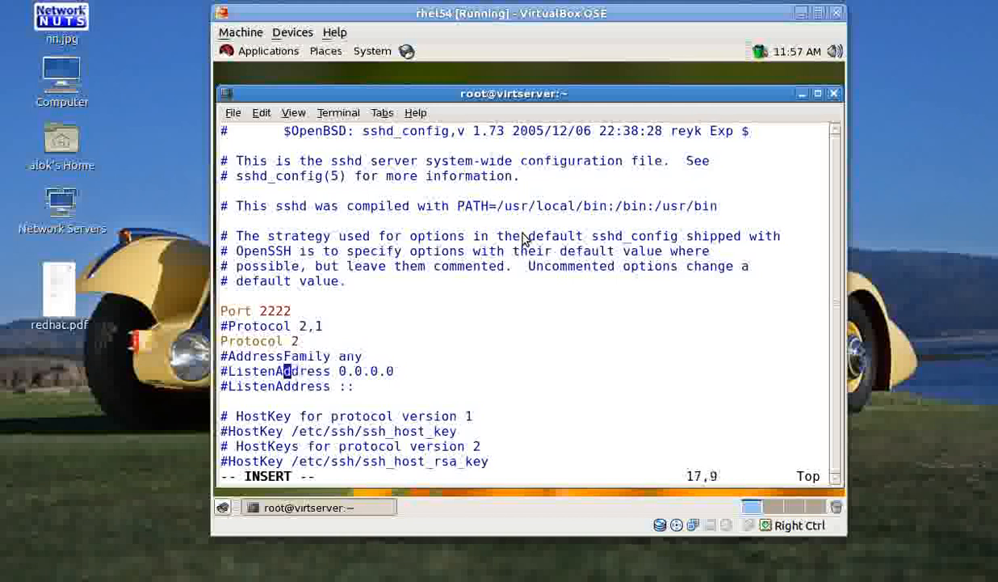
# Uncomment ListenAddress and set it to 172.24.0.253.
pyautogui.press('Home')
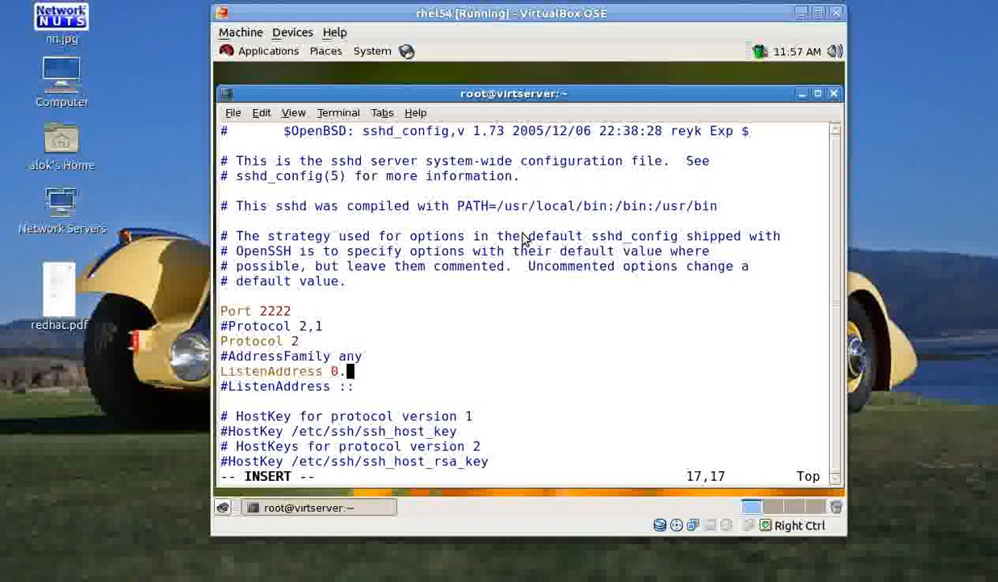
pyautogui.write('172')
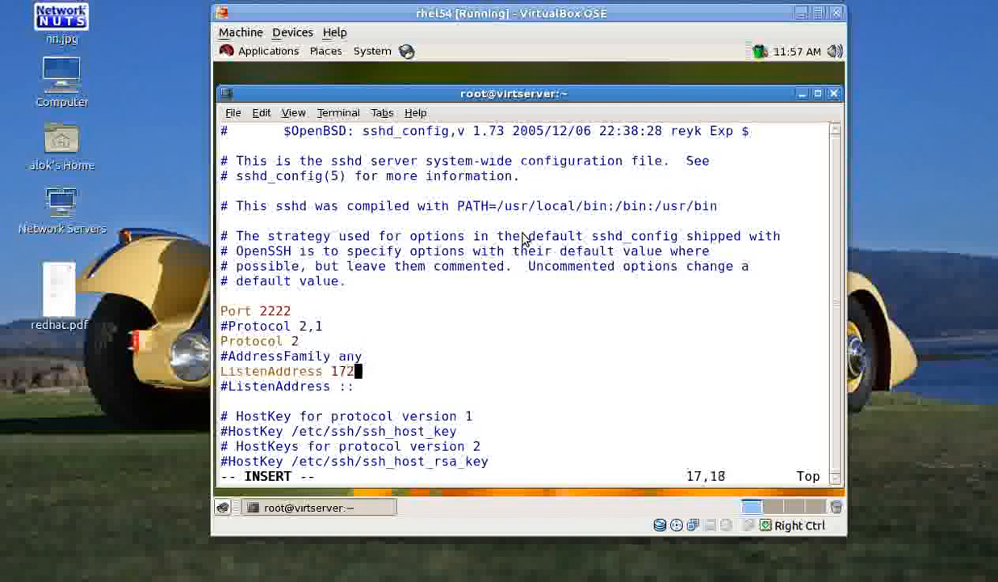
pyautogui.write('.24.0.253')
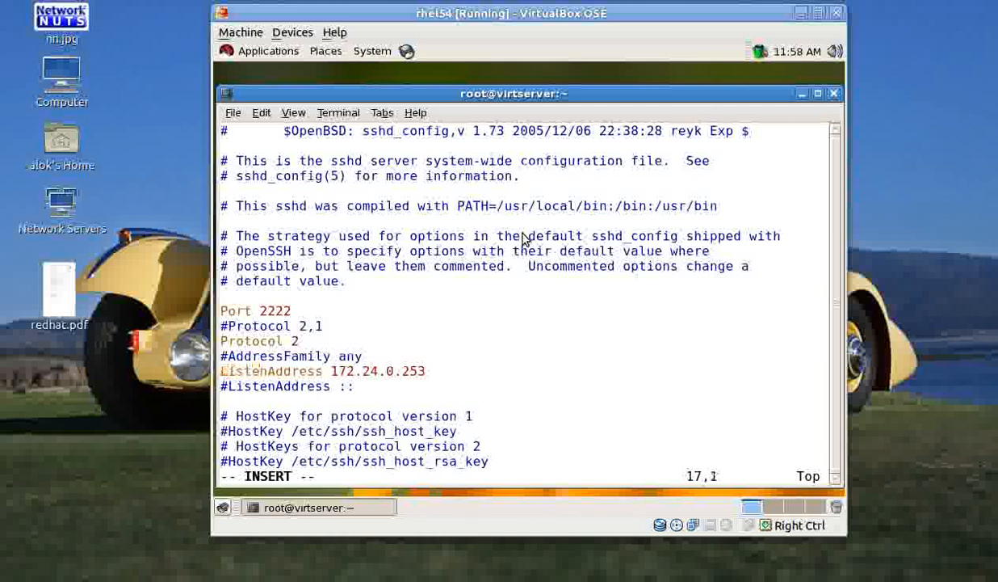
pyautogui.press('Down')
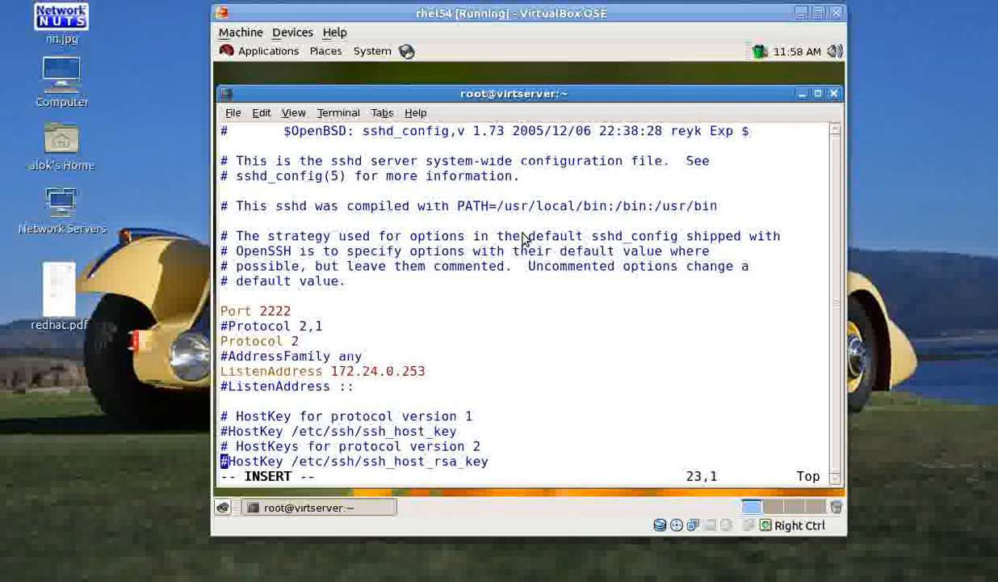
# Change PermitRootLogin from yes to no in the Authentication section.
pyautogui.scroll(-3)
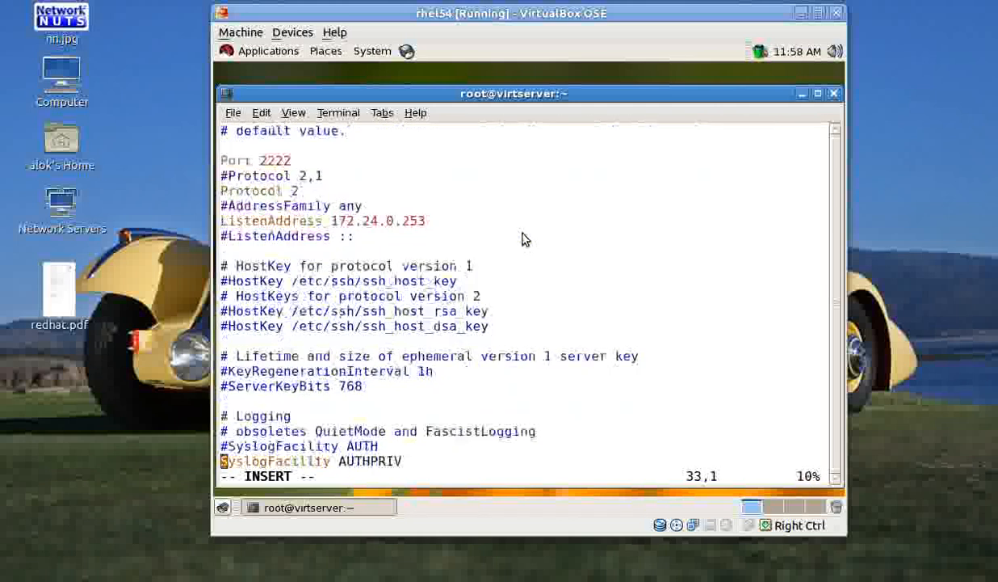
pyautogui.scroll(-3)
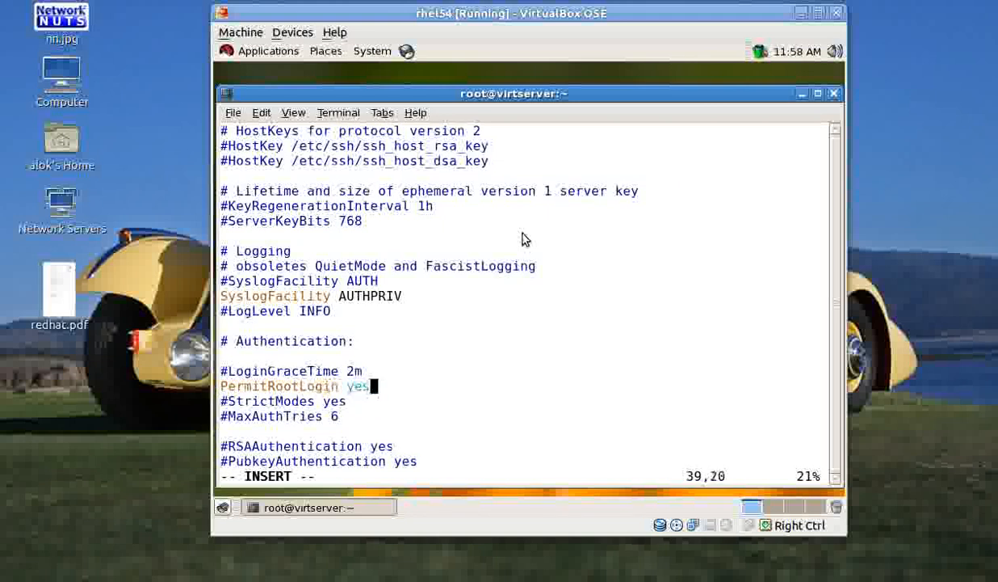
pyautogui.write('no')
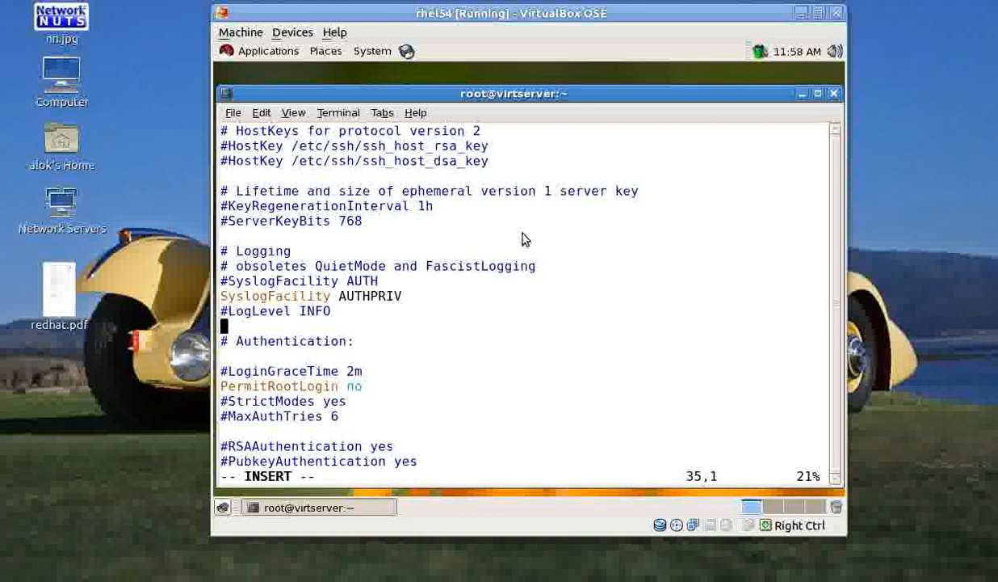
pyautogui.scroll(3)
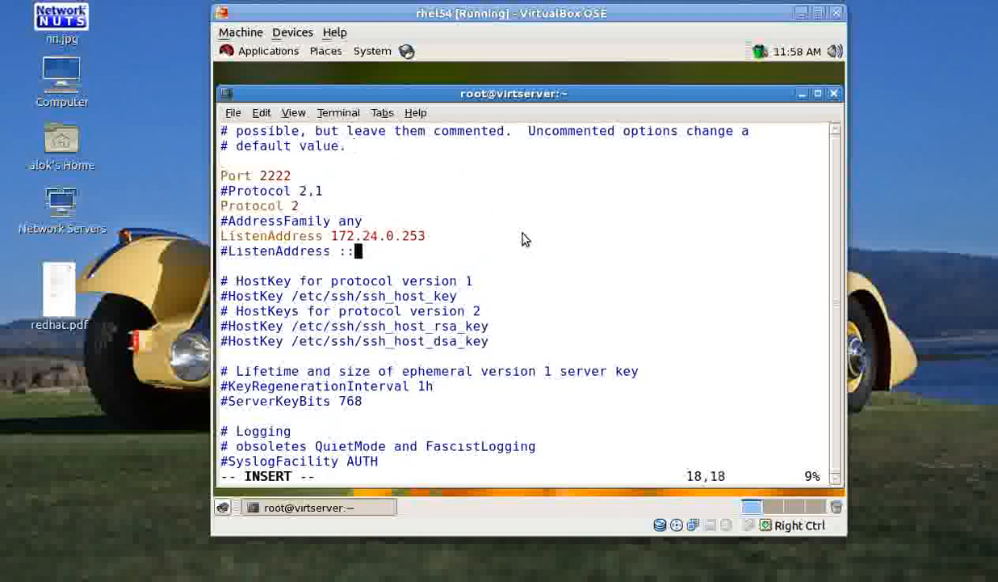
# Add an 'AllowUsers alok' line below ListenAddress.
pyautogui.write('a')
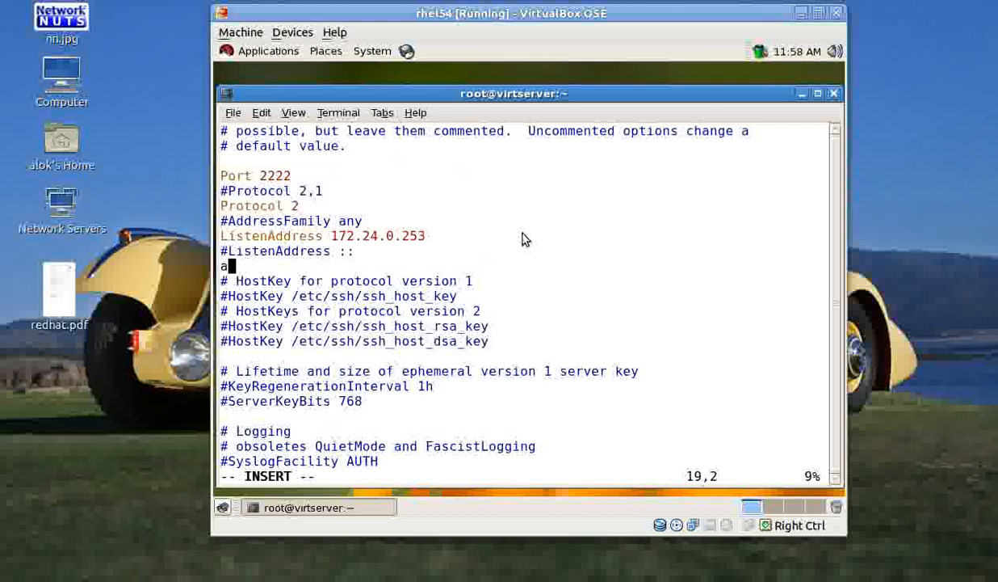
pyautogui.write('llowUs')
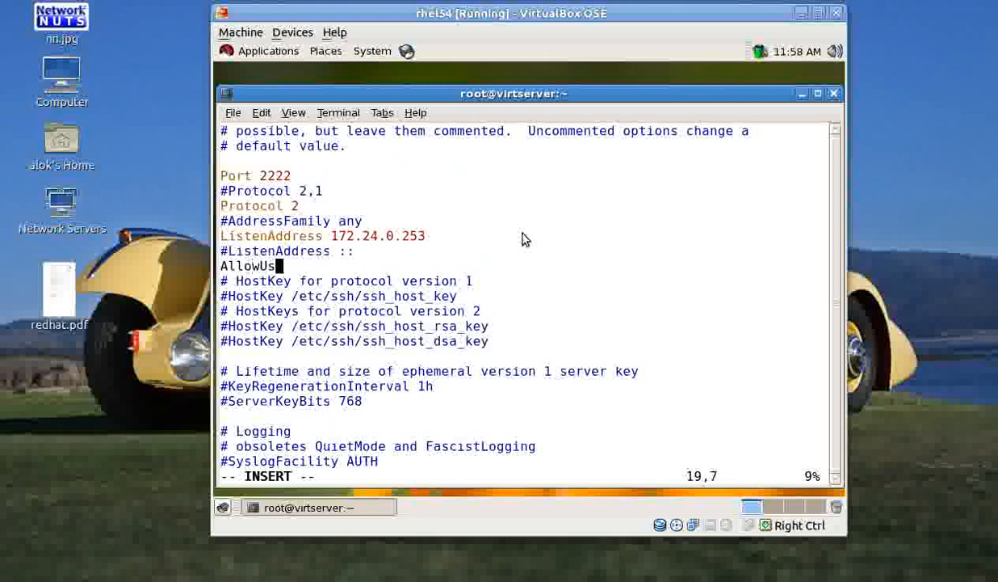
pyautogui.write('ers alok')
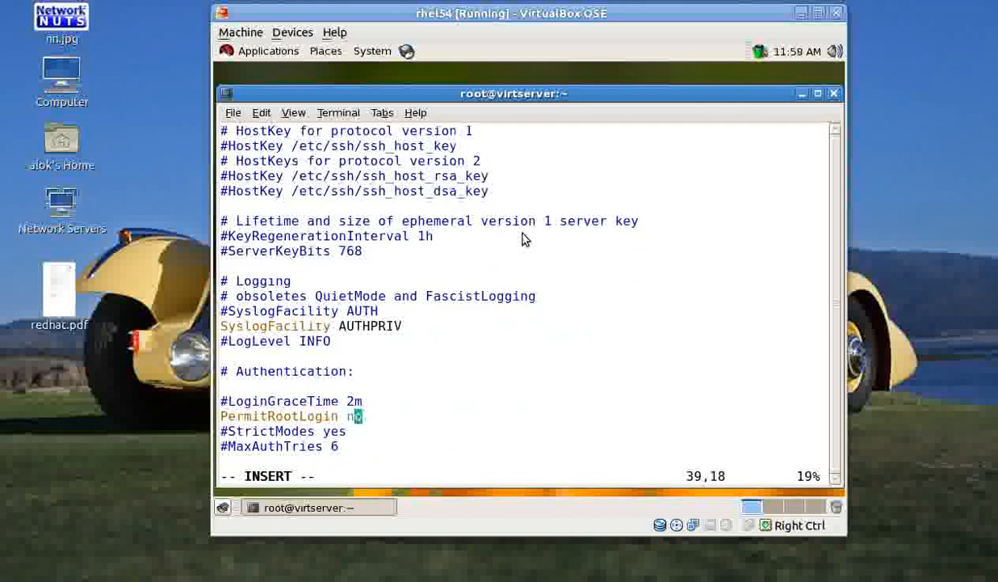
# Save sshd_config with :wq! and run service sshd restart.
pyautogui.write(':wq!')
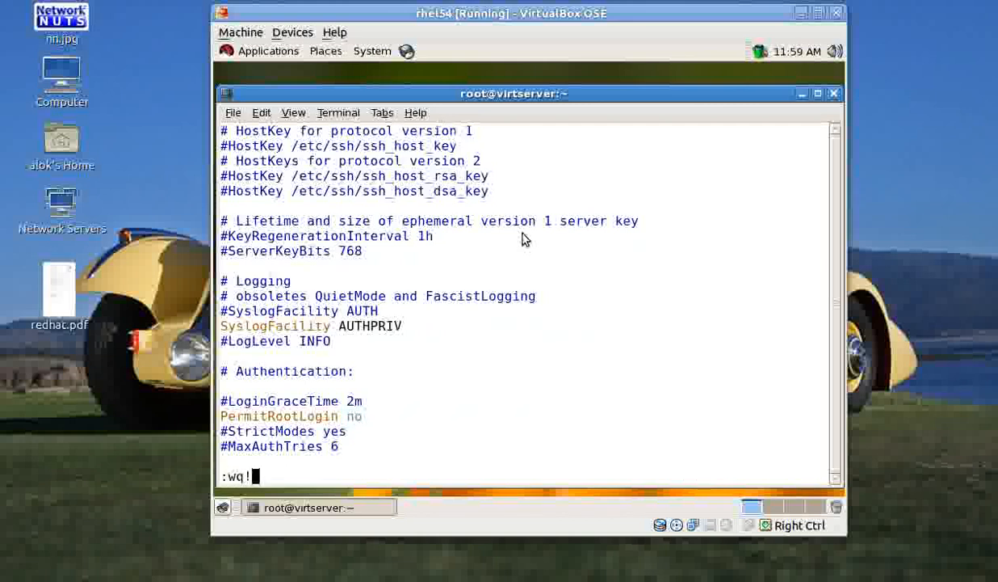
pyautogui.press('Return')
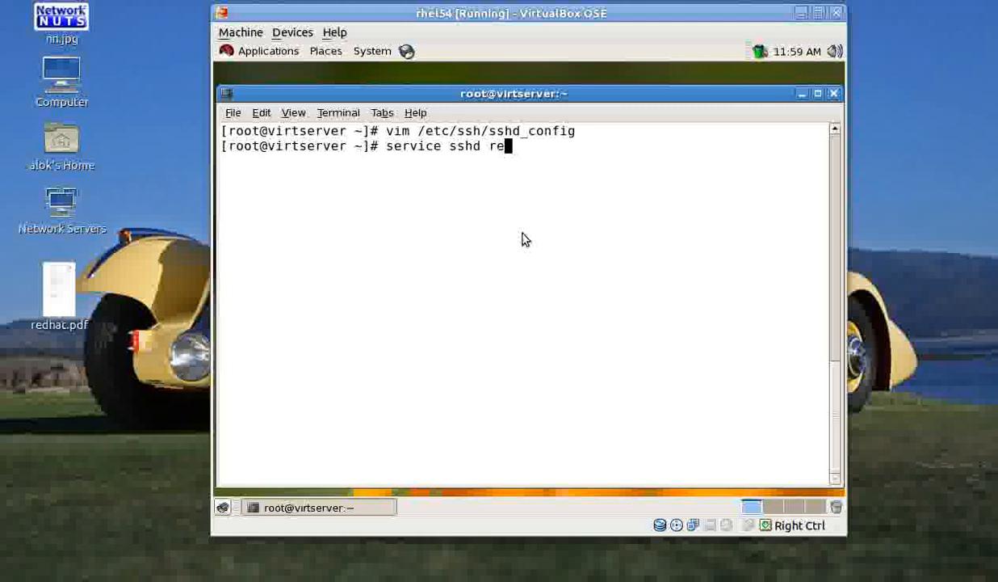
pyautogui.press('Return')
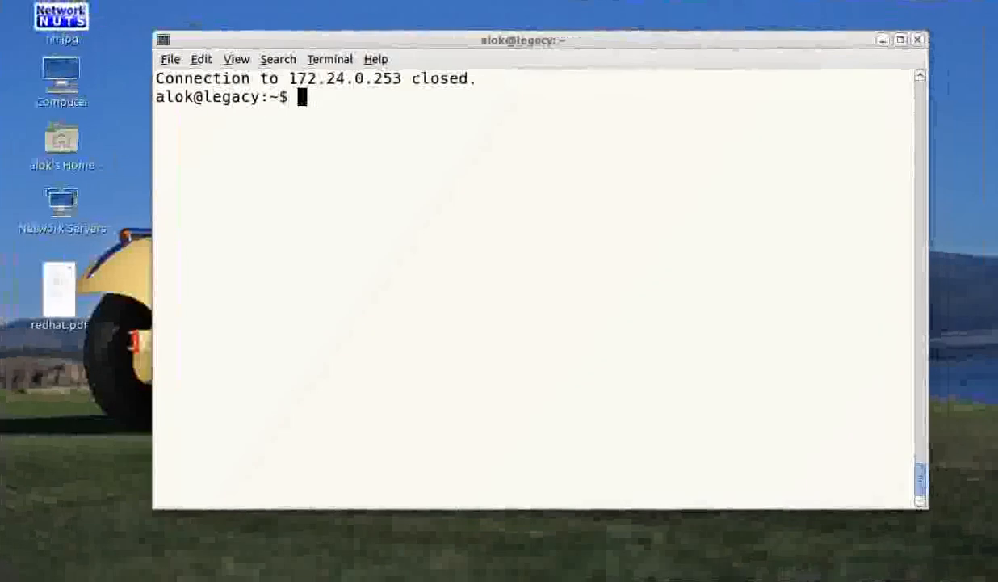
pyautogui.write('ssh -Y root@172.24.0.253')
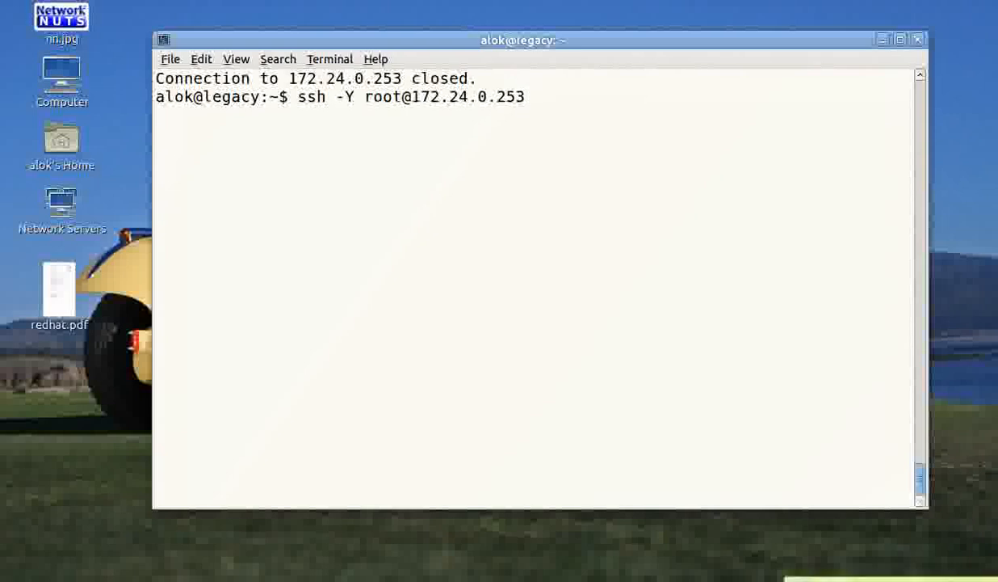
pyautogui.moveTo(407, 104)
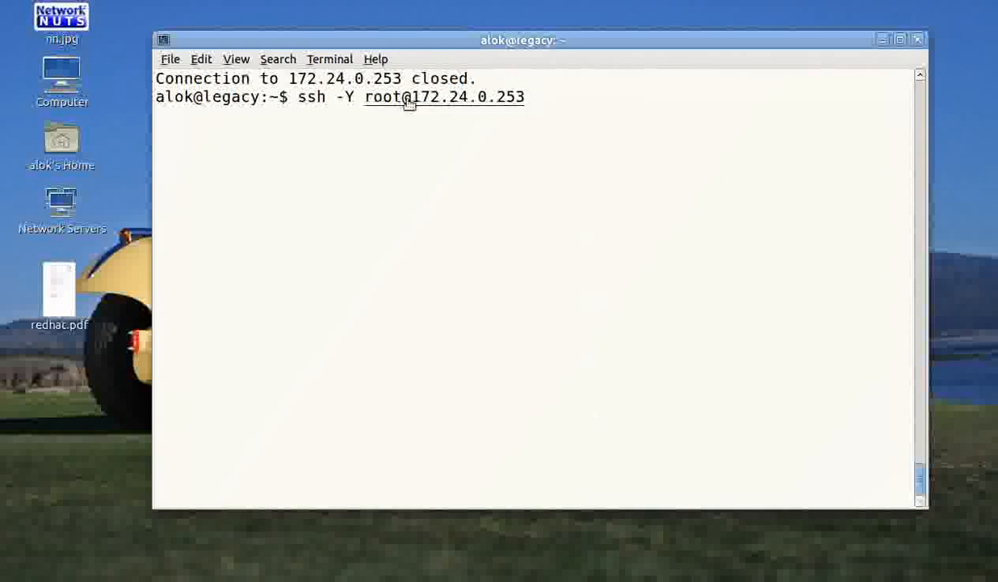
pyautogui.press('Return')
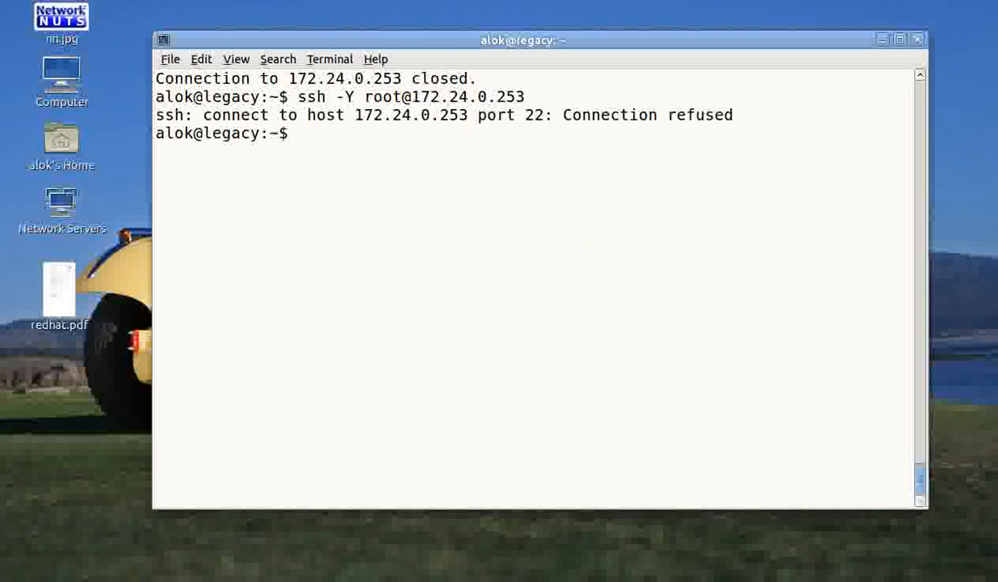
pyautogui.press('Return')
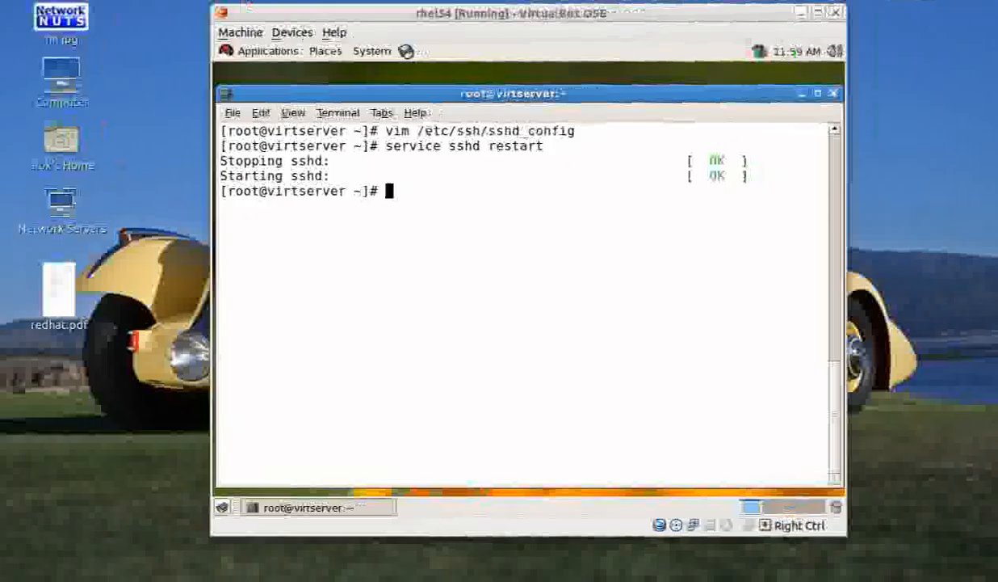
# Check in the VM terminal that the sshd stop and start both report OK.
pyautogui.write('cat /ec/')
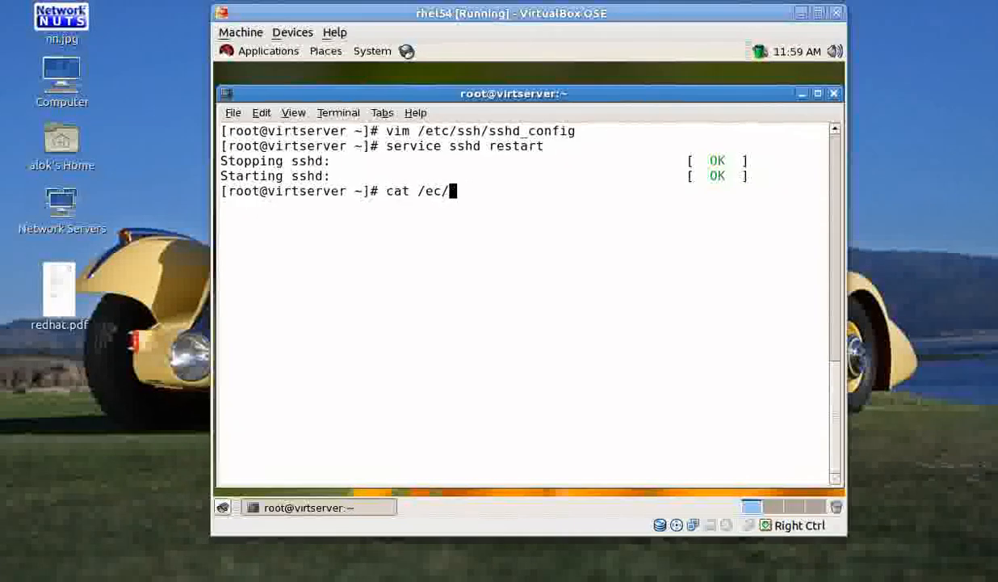
pyautogui.press('Return')
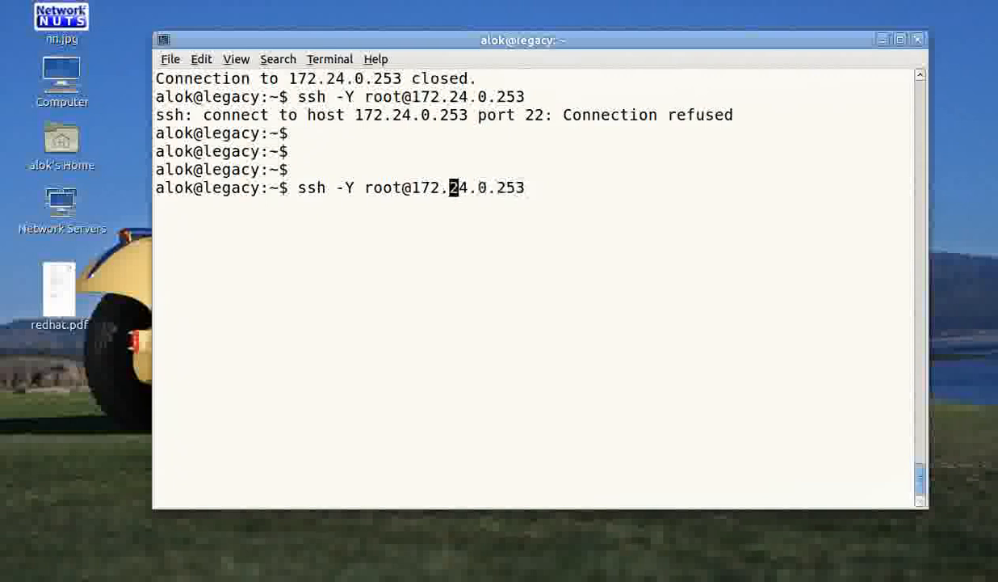
# Try an SSH login as alok on port 2222, then cancel it with Ctrl+C.
pyautogui.write('alok')
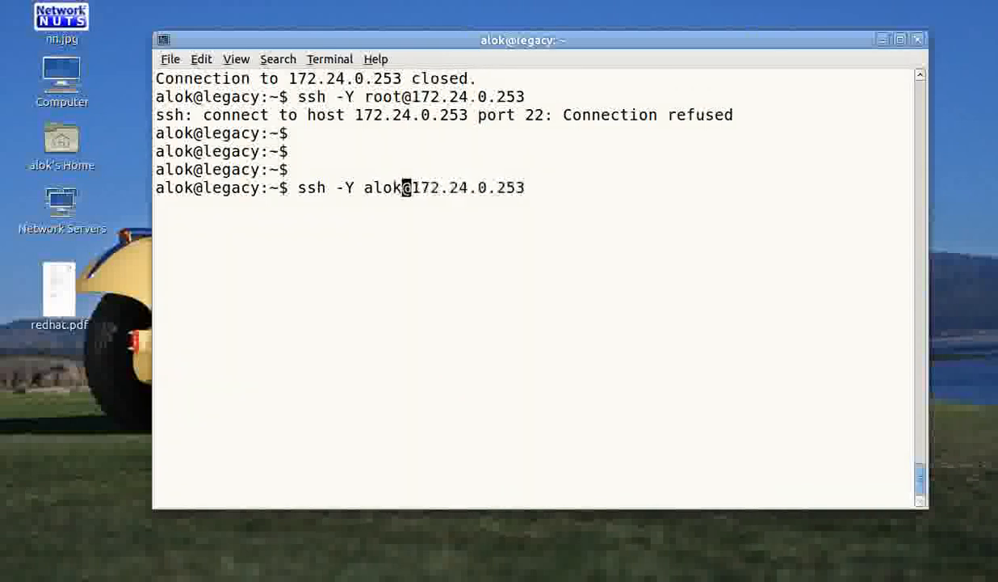
pyautogui.write('-p')
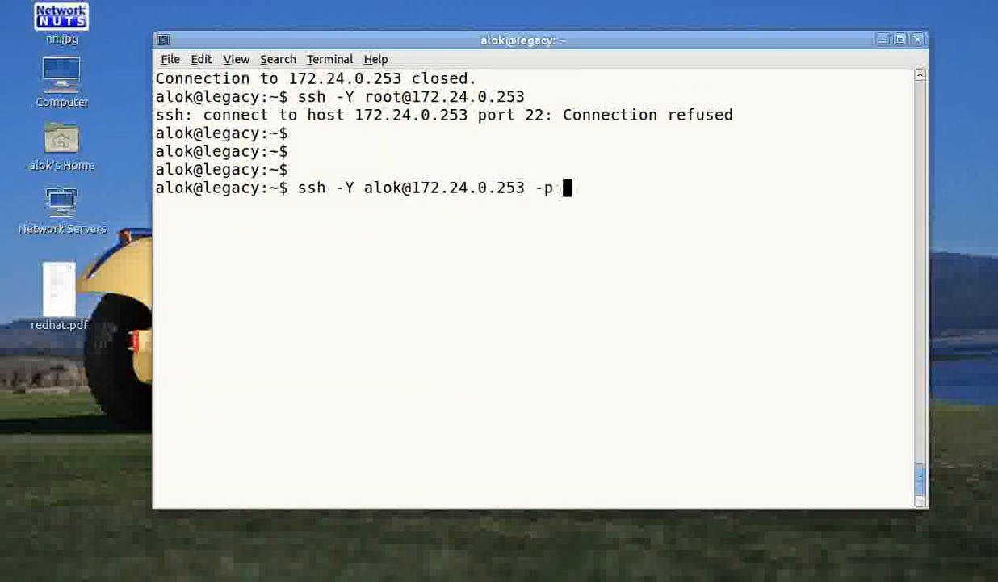
pyautogui.write('2222')
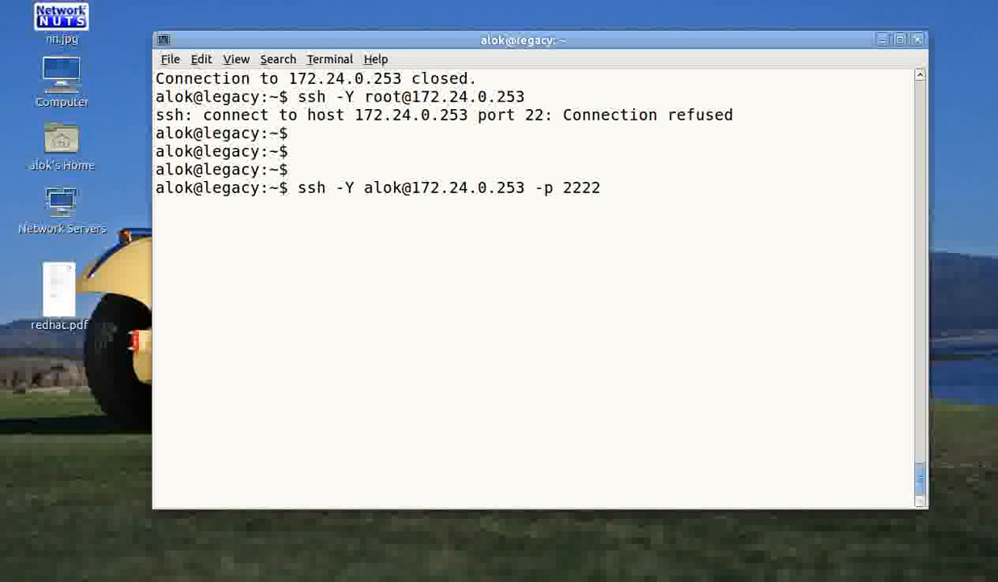
pyautogui.press('ctrl+c')
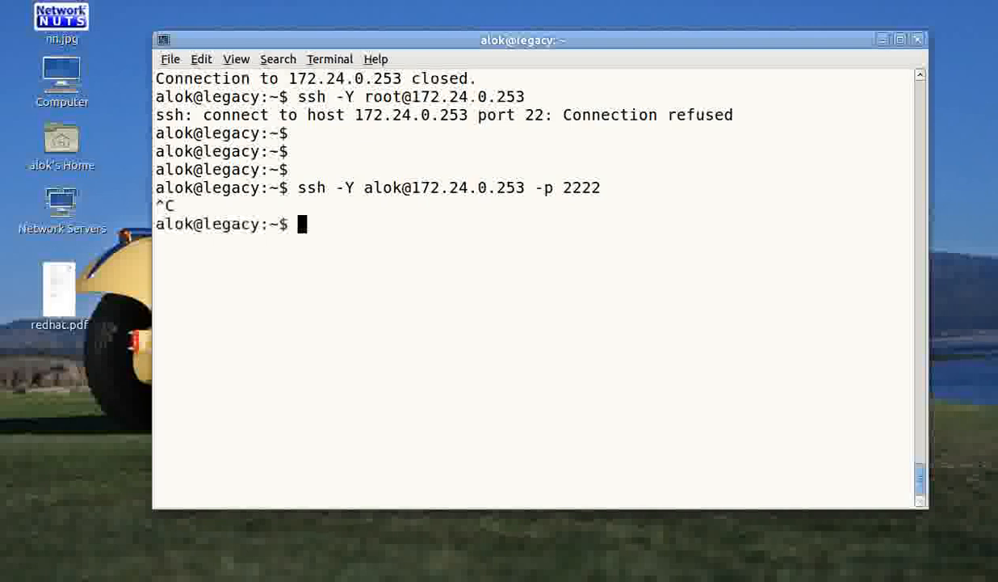
pyautogui.write('sudo ss')
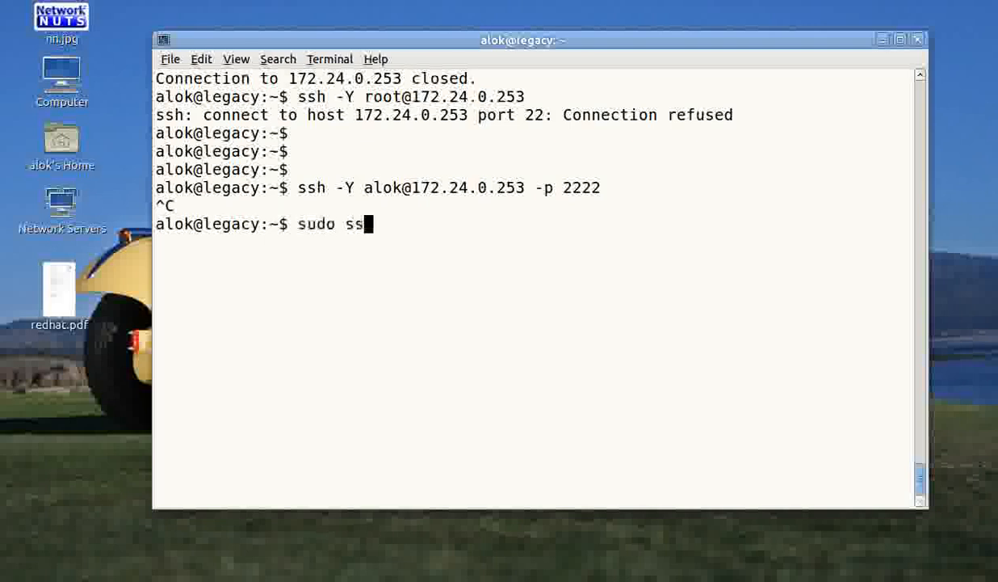
pyautogui.write('h -Y alok@1')
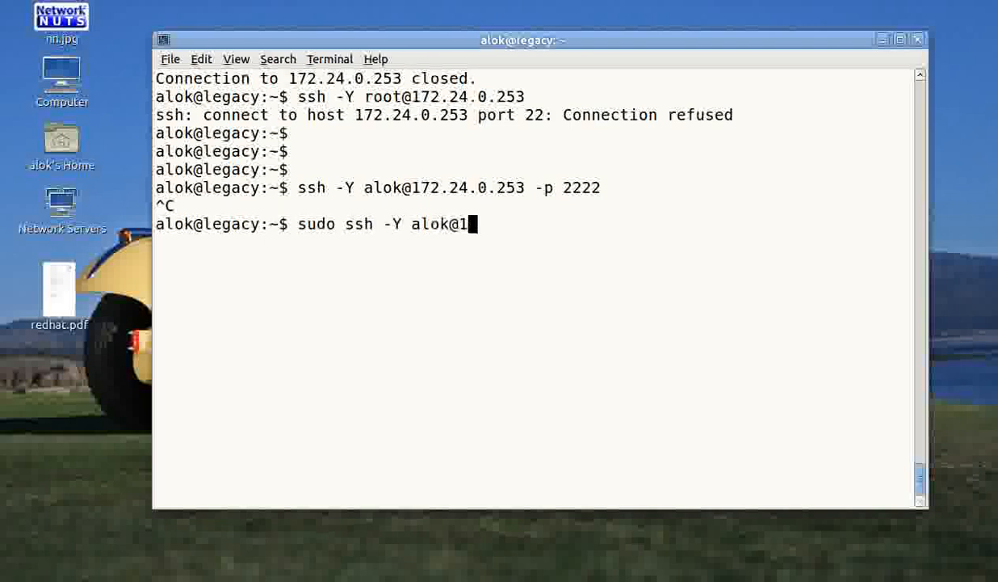
pyautogui.write('72.24.0')
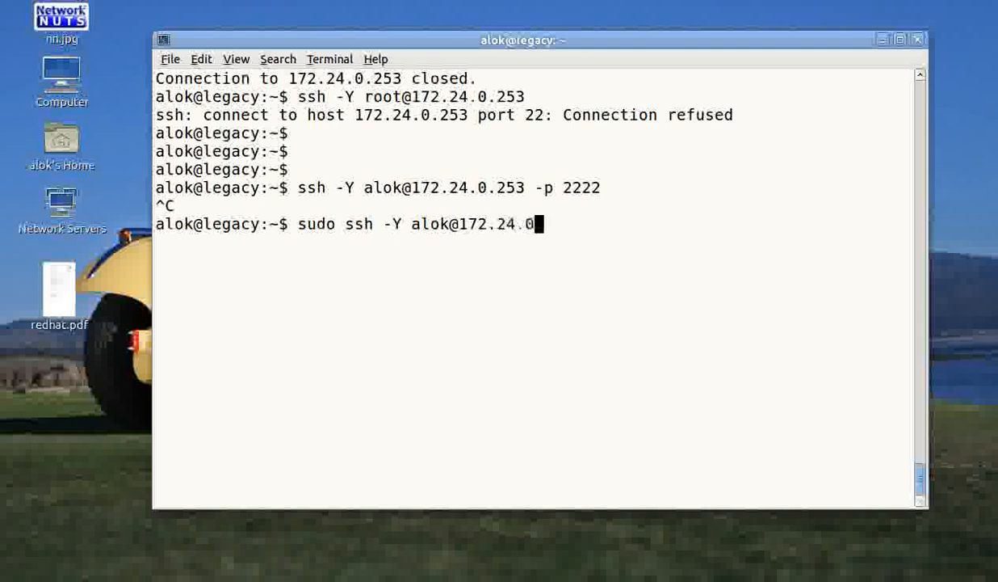
pyautogui.write('253 -')
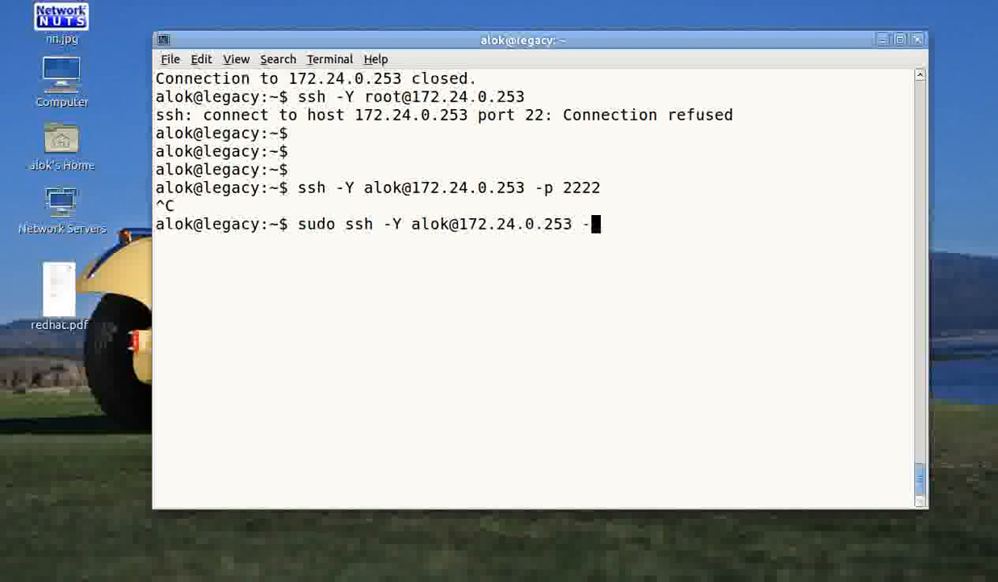
pyautogui.write('p 2222')
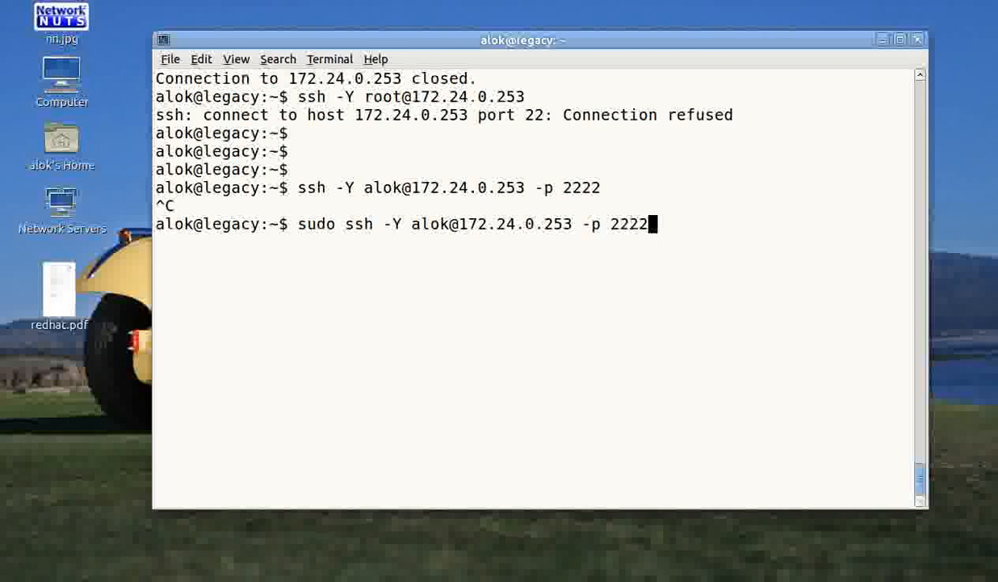
pyautogui.press('Return')
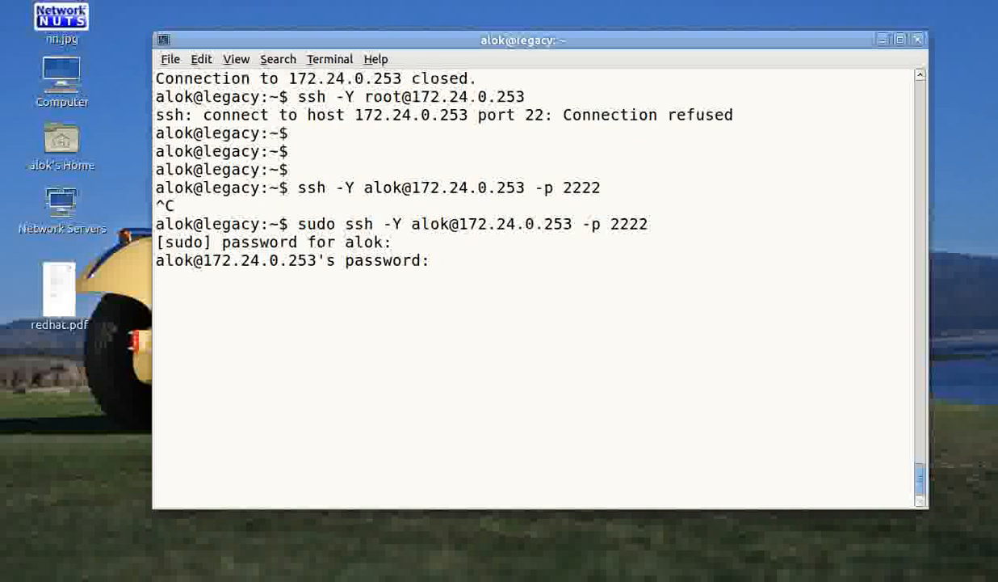
pyautogui.press('Return')
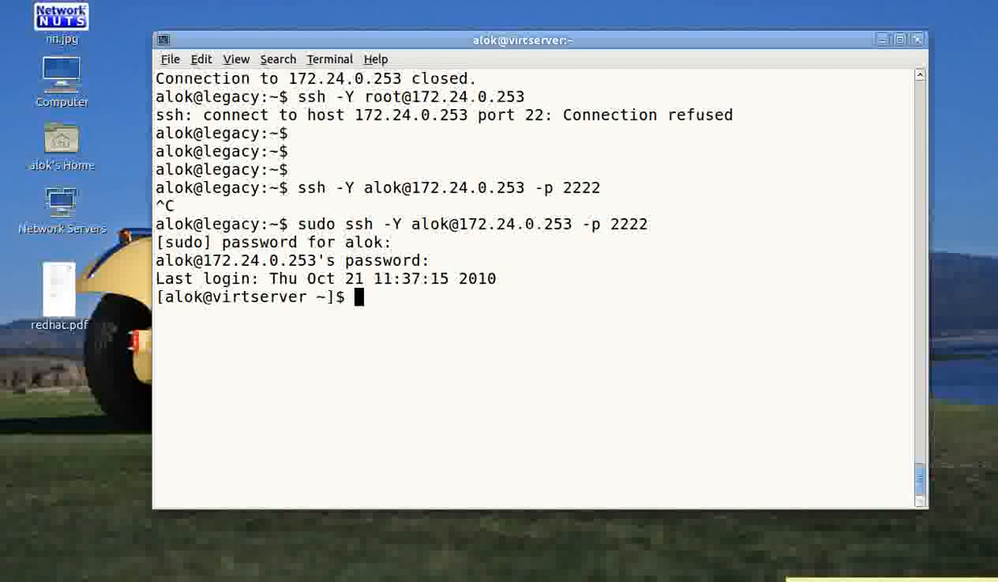
# Become root on virtserver with su - and the root password.
pyautogui.press('Return')
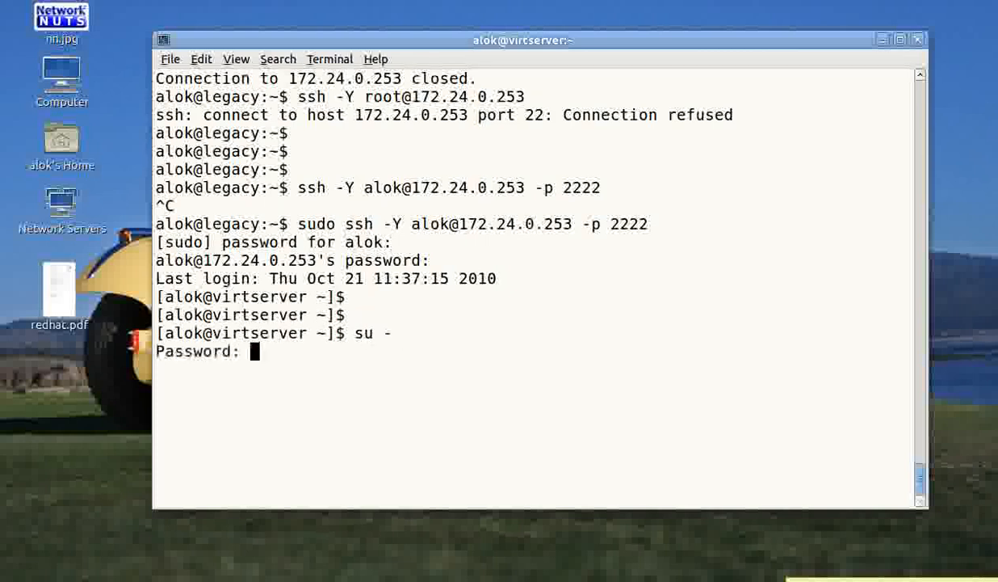
pyautogui.press('Return')
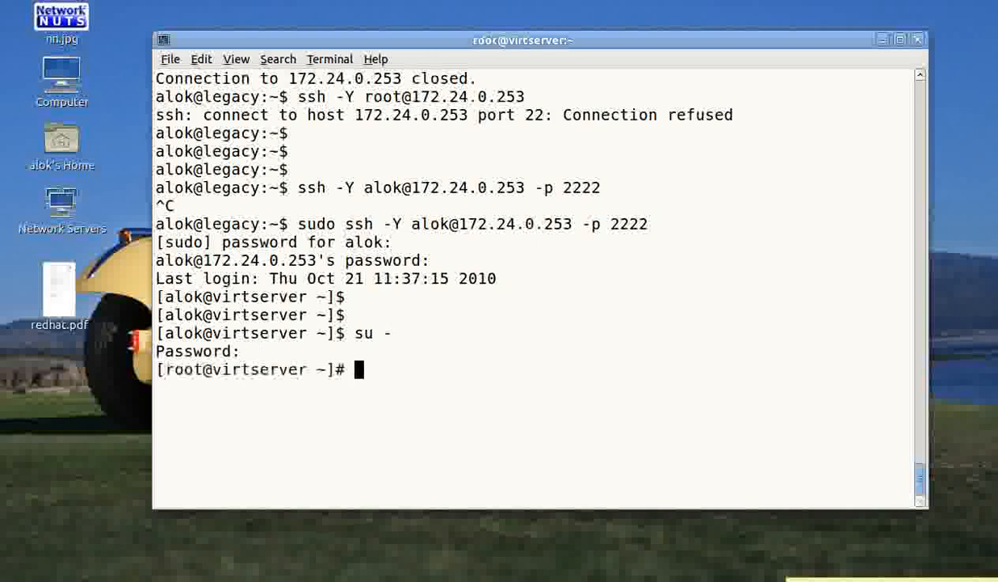
pyautogui.press('Return')
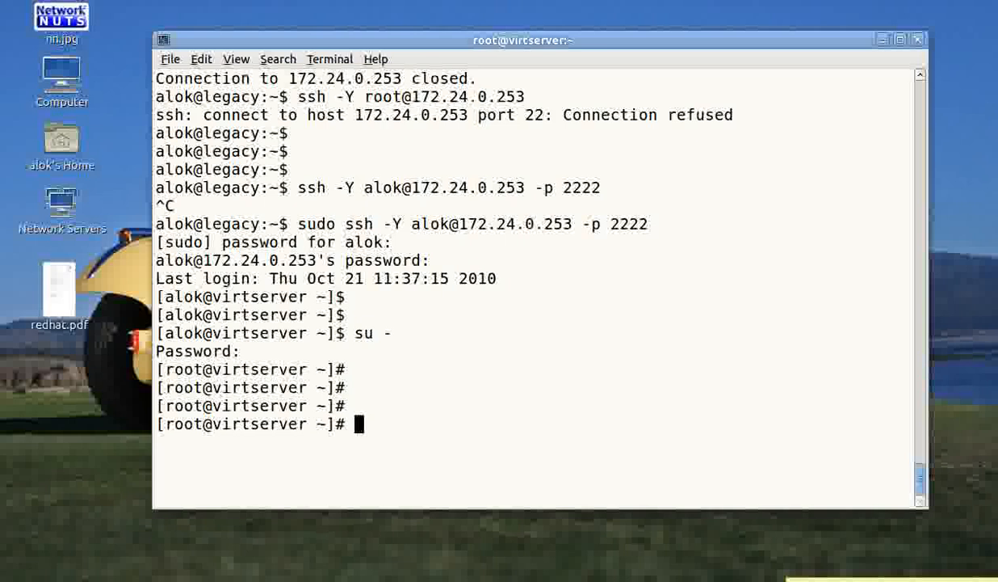
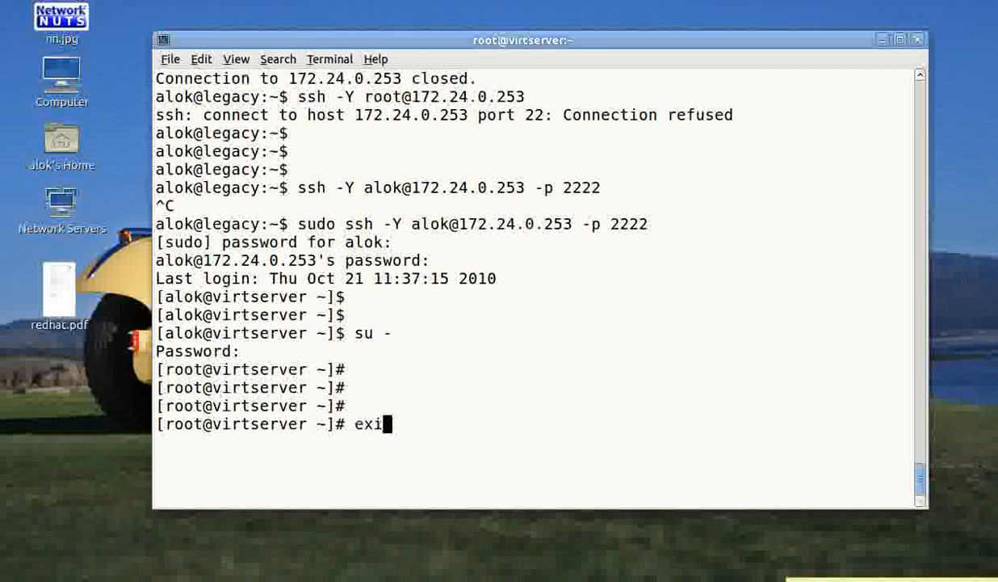
# Exit the root shell back to alok's prompt.
pyautogui.press('Return')
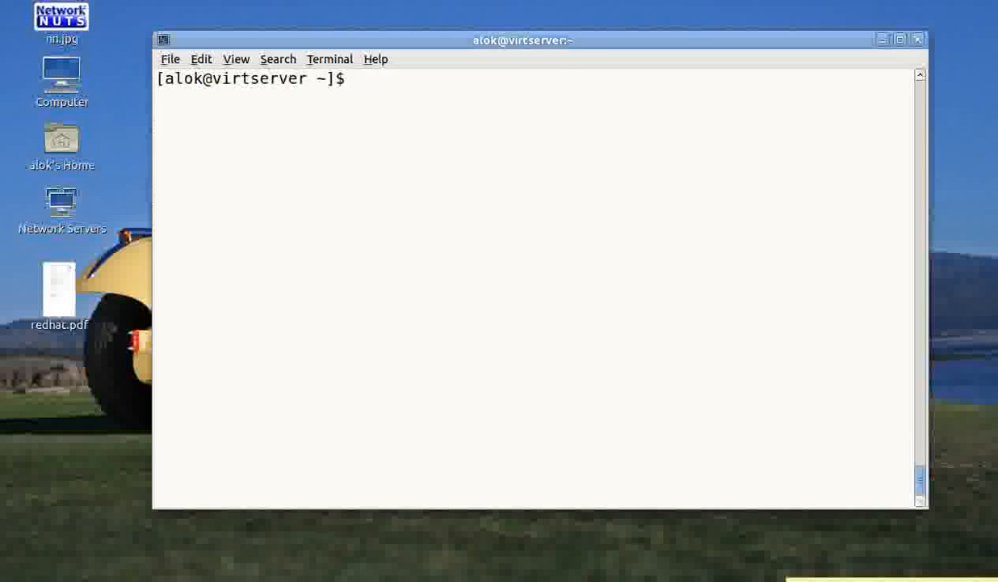
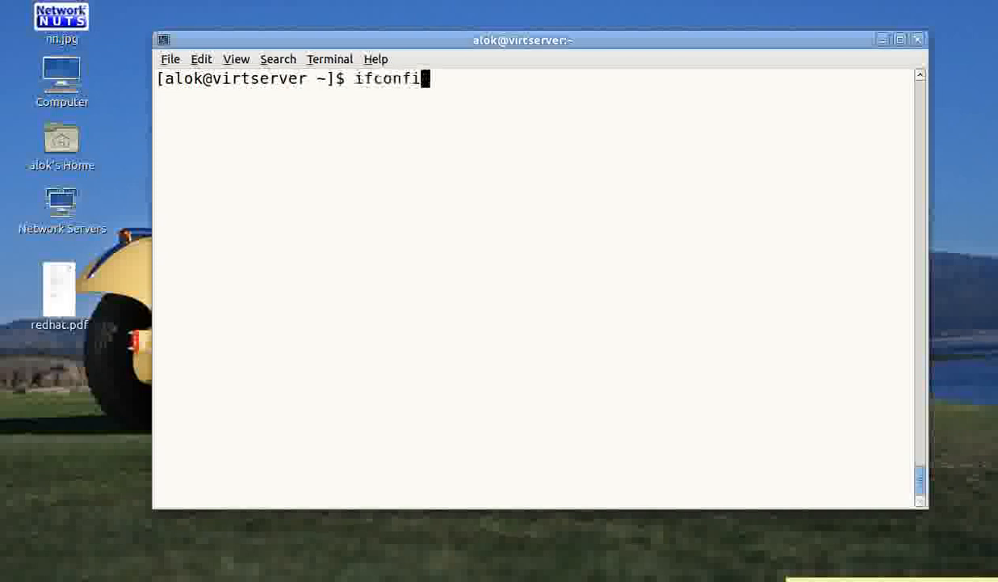
pyautogui.press('Return')
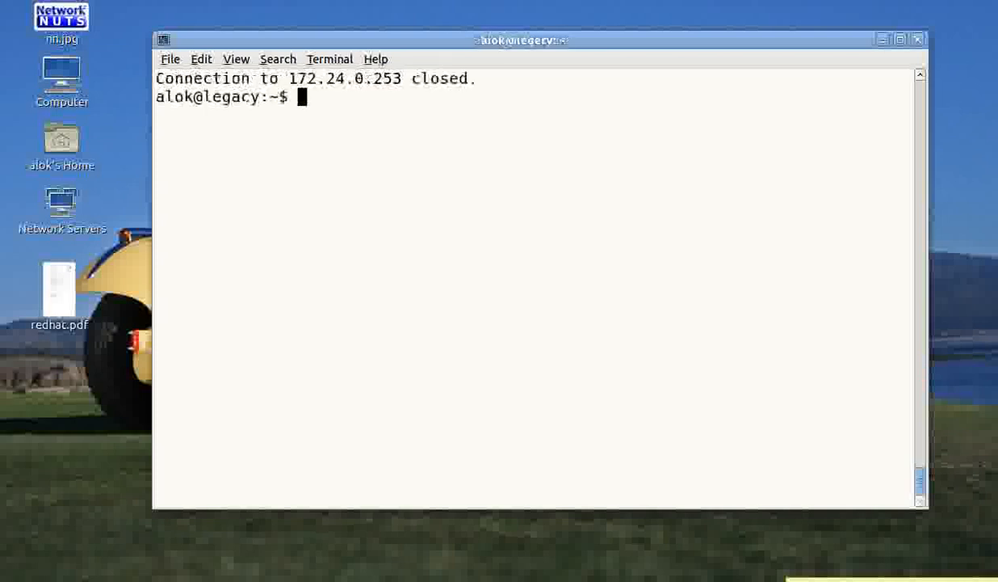
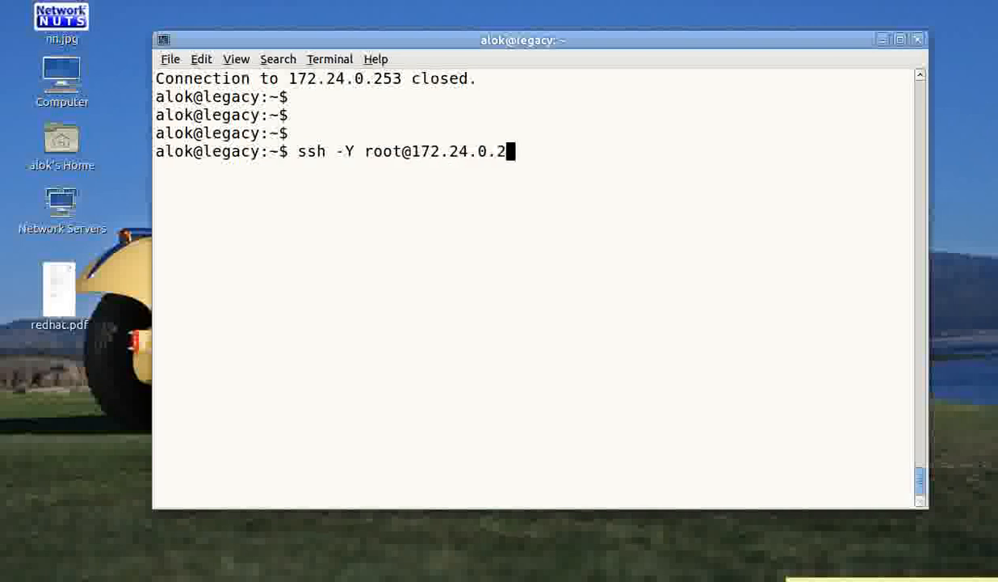
pyautogui.press('Return')
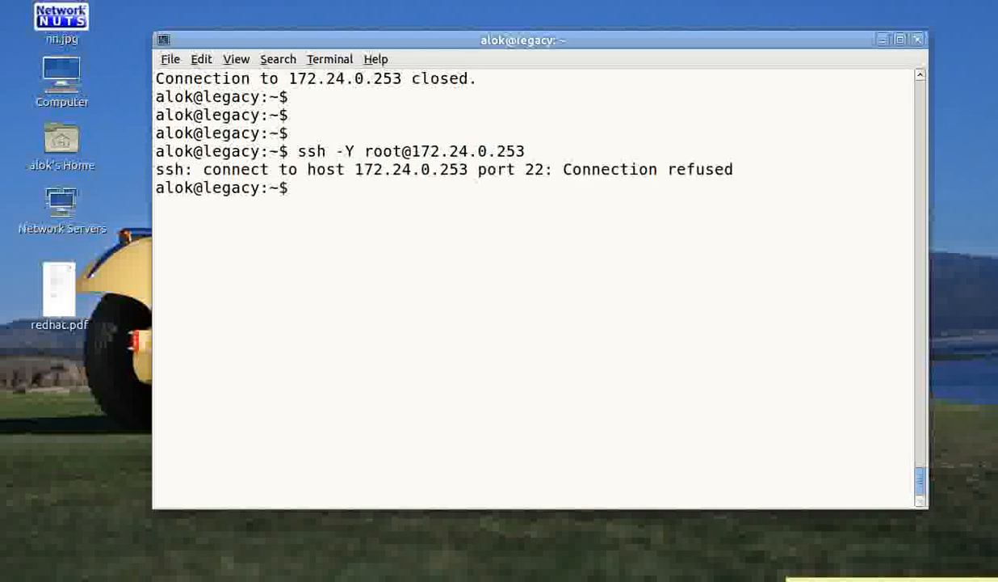
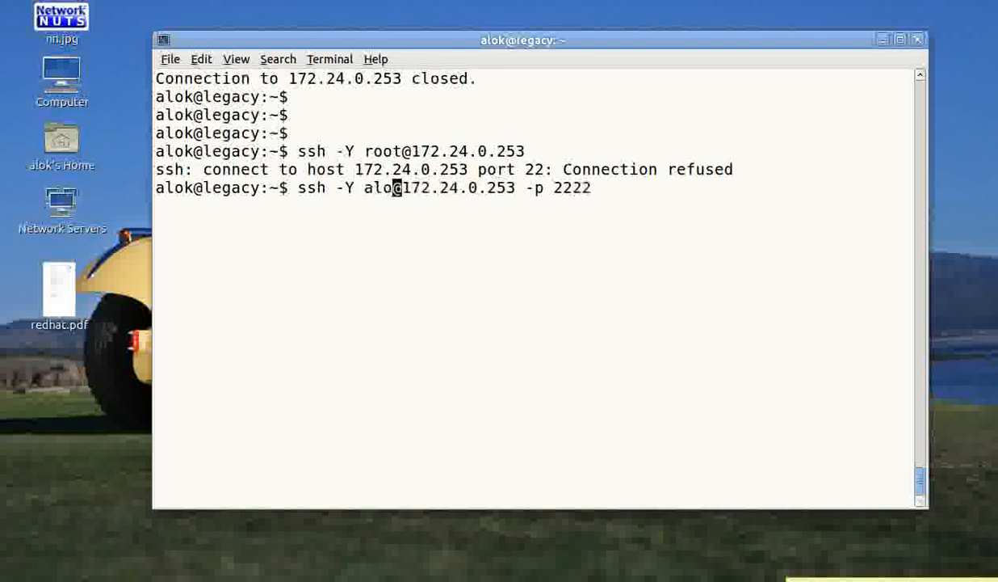
pyautogui.press('Return')
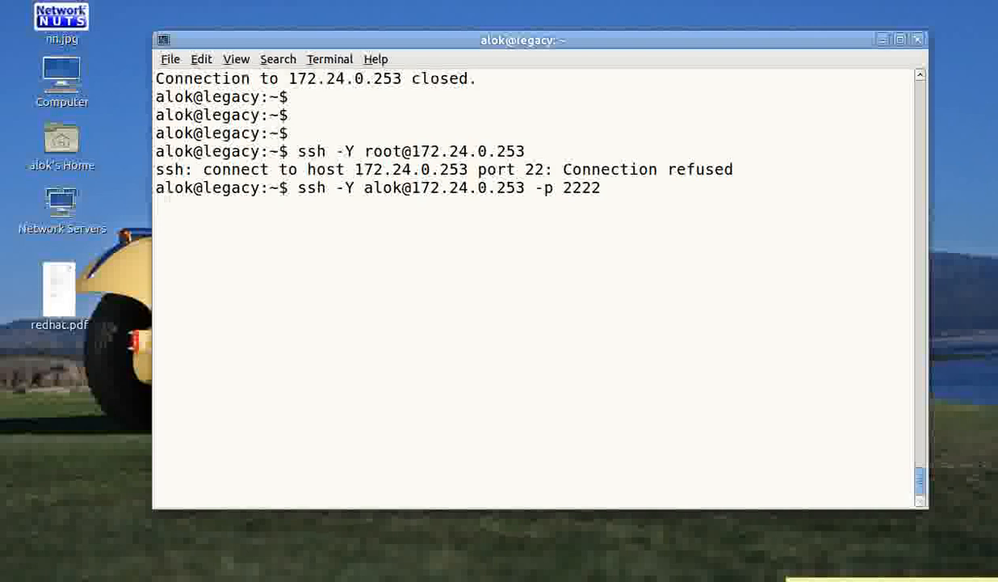
pyautogui.press('Return')
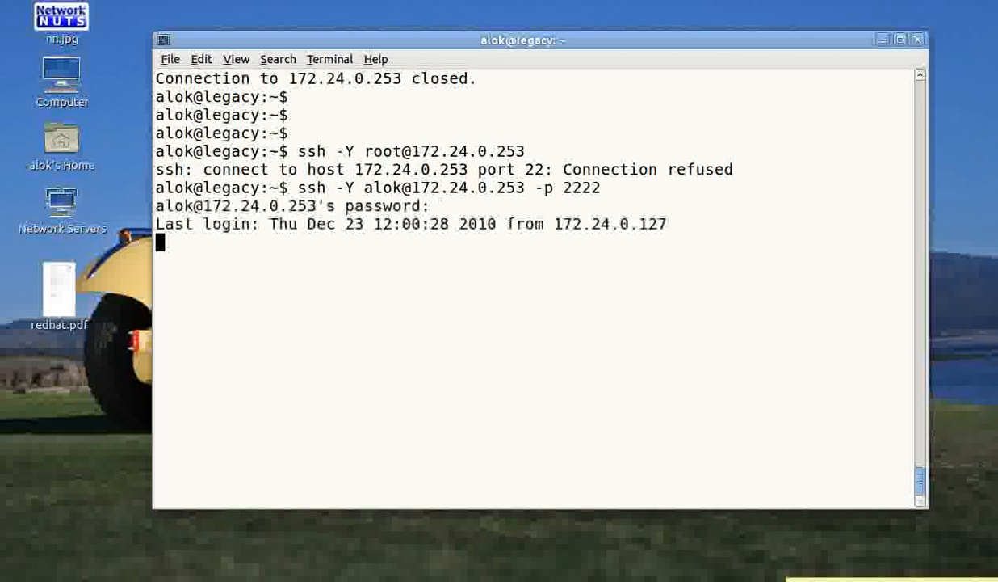